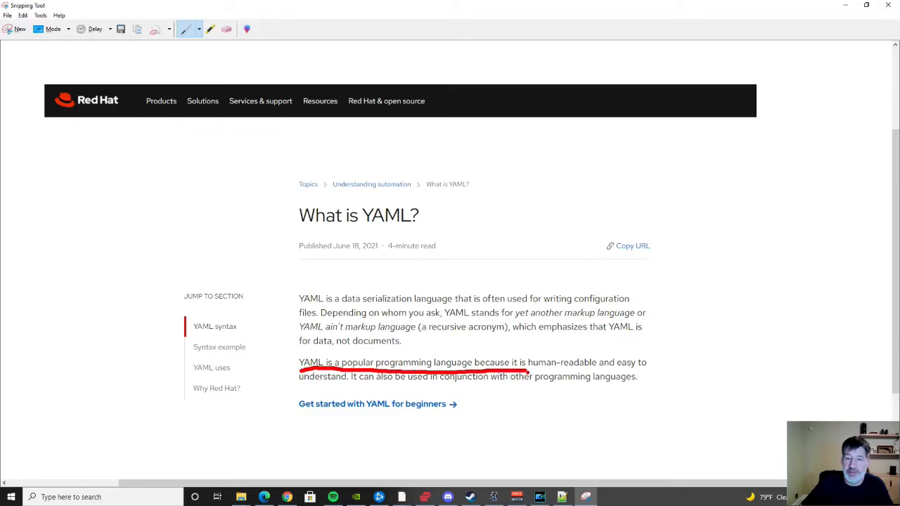
Step: Underline the sentence calling YAML human-readable in red across its full width
drag(528, 369, 658, 363)
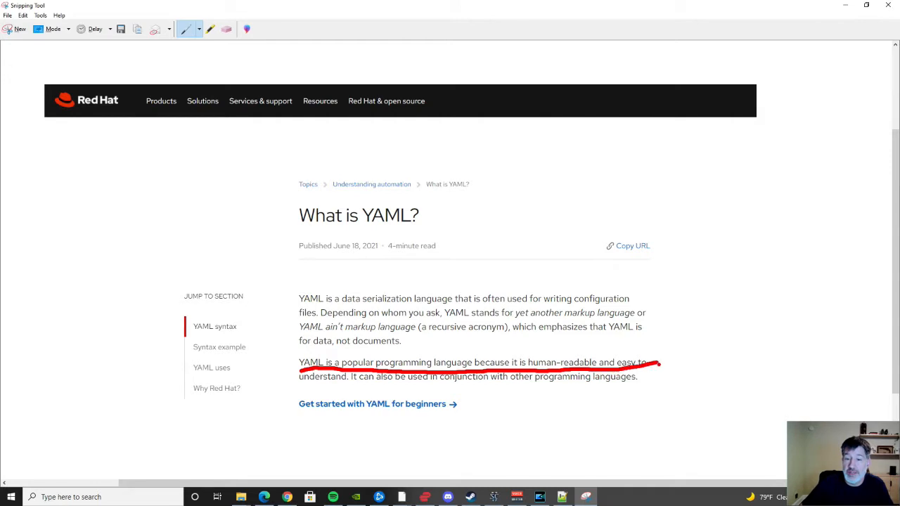
drag(287, 385, 346, 385)
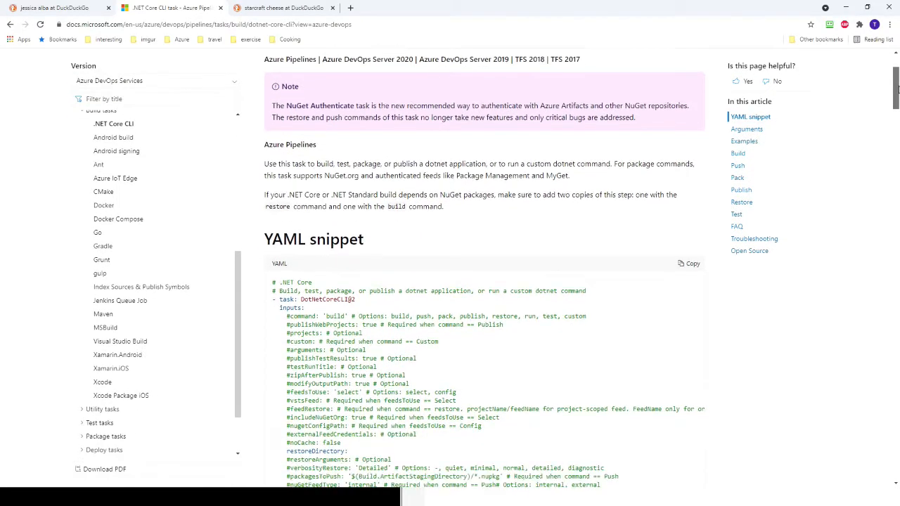
scroll(down, 3)
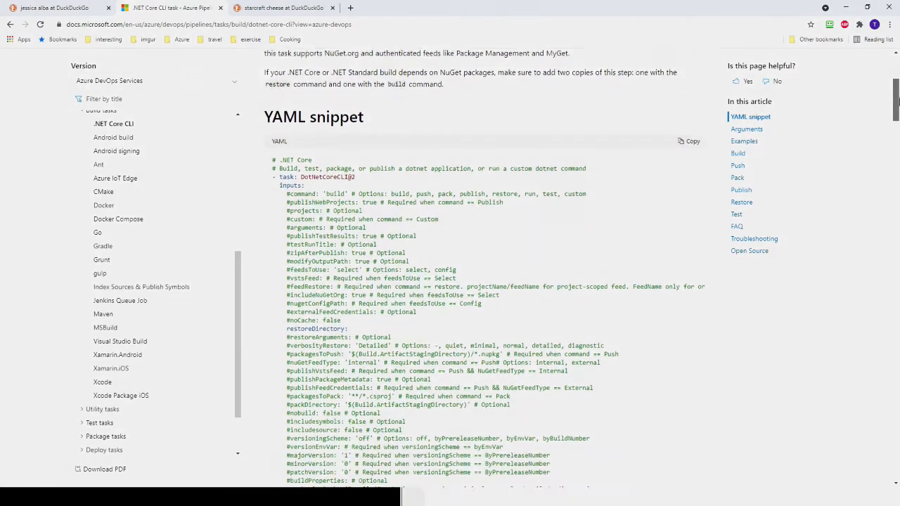
scroll(down, 3)
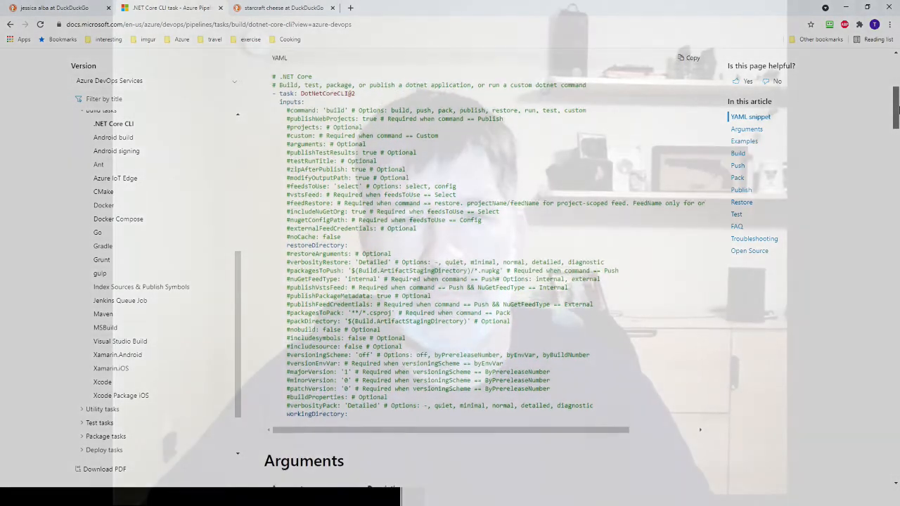
scroll(down, 3)
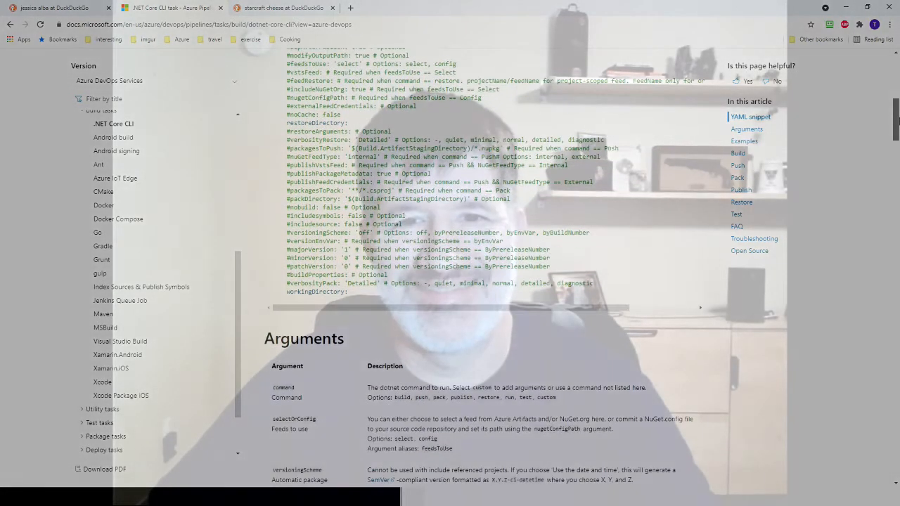
scroll(down, 3)
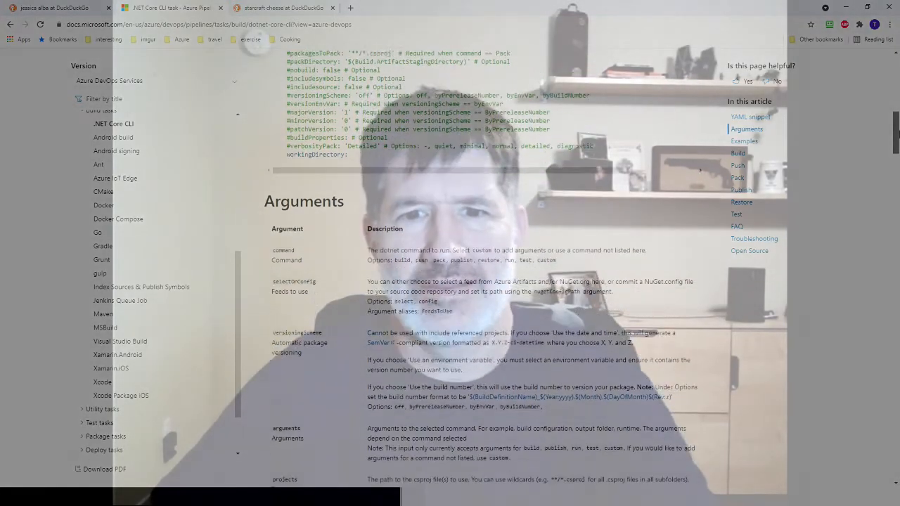
scroll(down, 3)
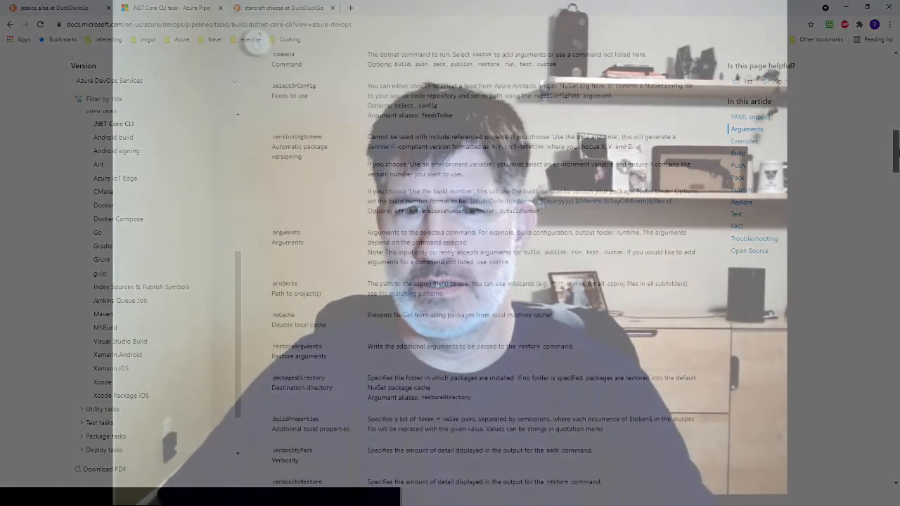
scroll(down, 3)
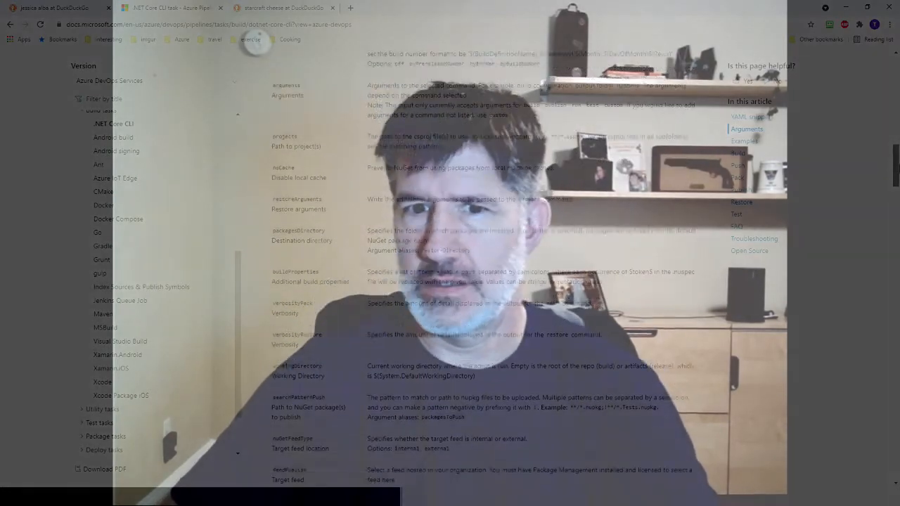
scroll(down, 3)
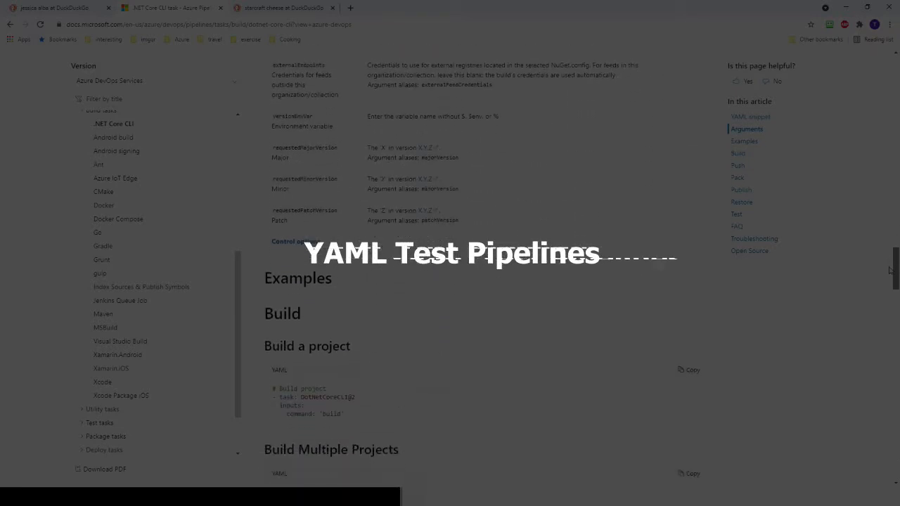
scroll(down, 3)
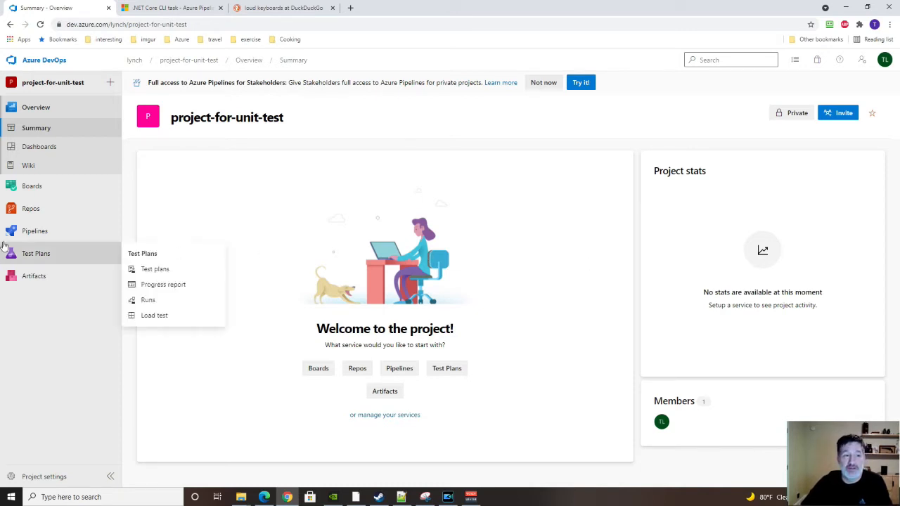
Step: Show the empty Repos Files page of project-for-unit-test with its clone options
click(31, 208)
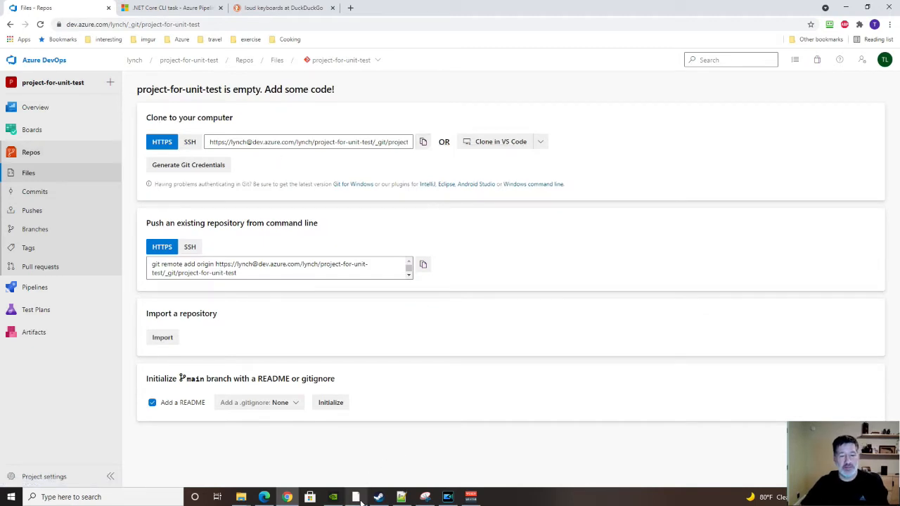
Step: Clone the project-for-unit-test Azure DevOps repository from its _git URL into a local folder
click(25, 13)
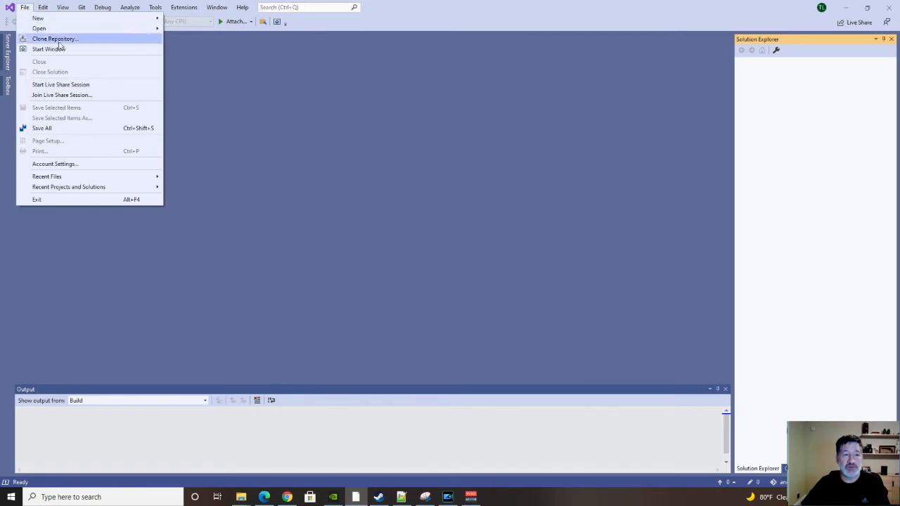
click(59, 40)
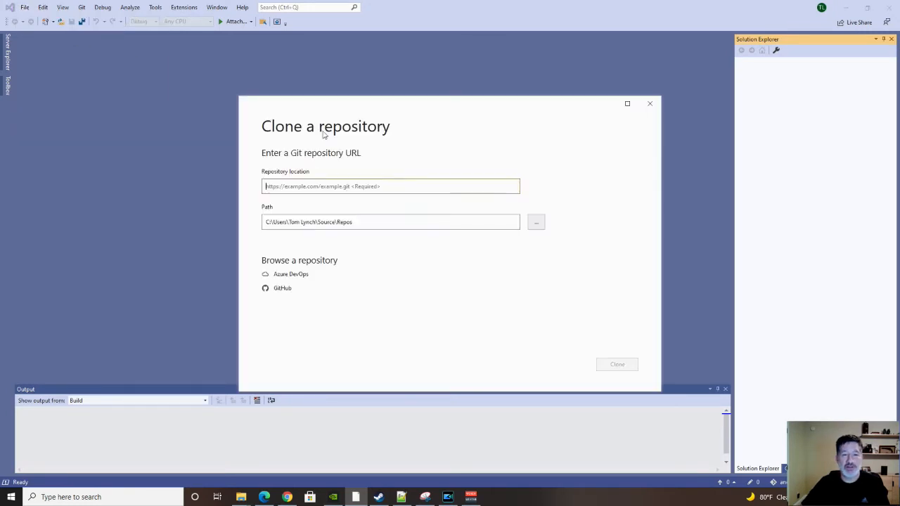
text(https://lynch@dev.azure.com/lynch/project-for-unit-test/_git/project-for-unit-test)
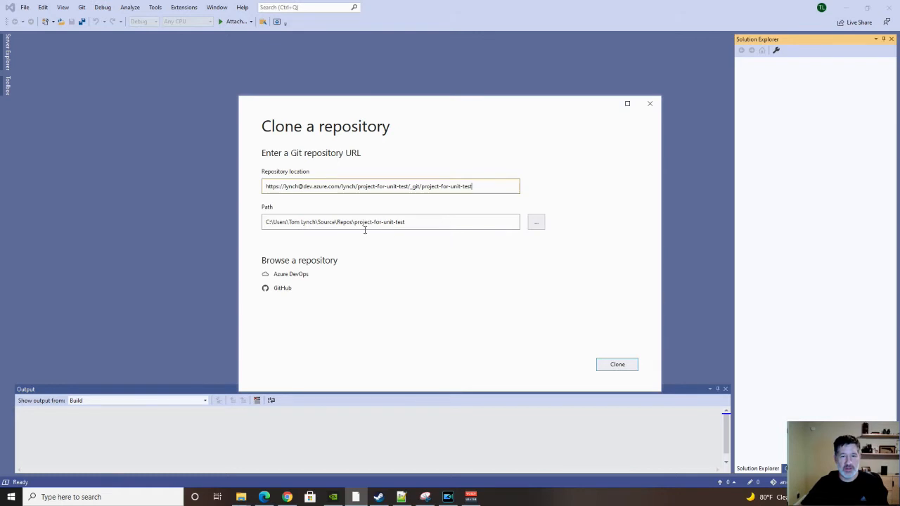
click(615, 364)
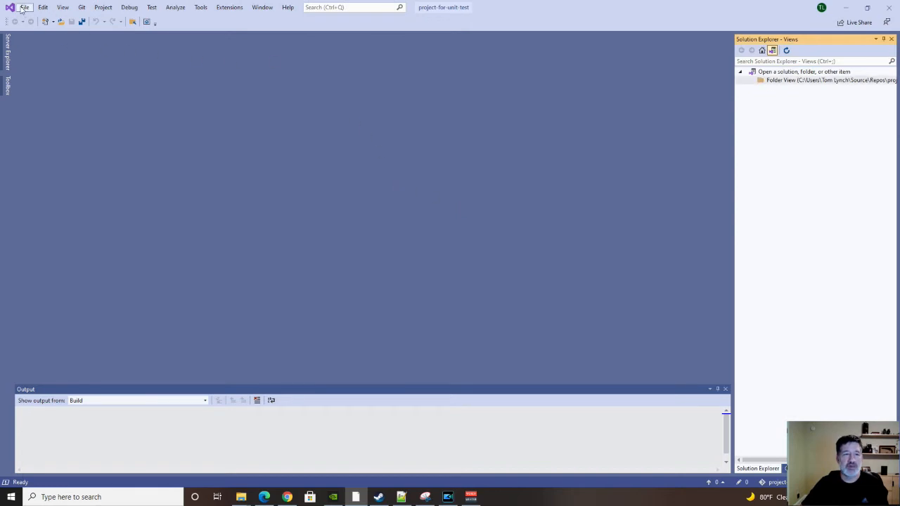
Step: Create a .NET Core 3.1 Console Application located in the cloned project-for-unit-test folder
click(25, 8)
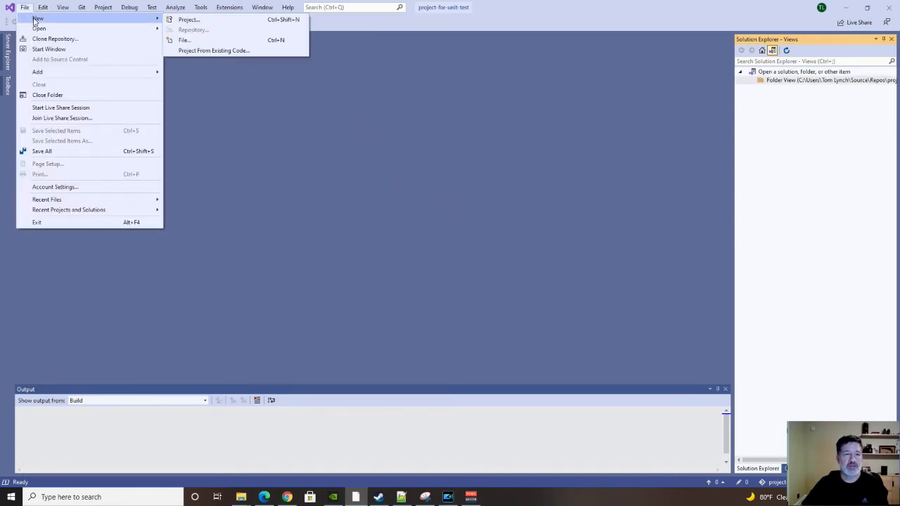
click(188, 19)
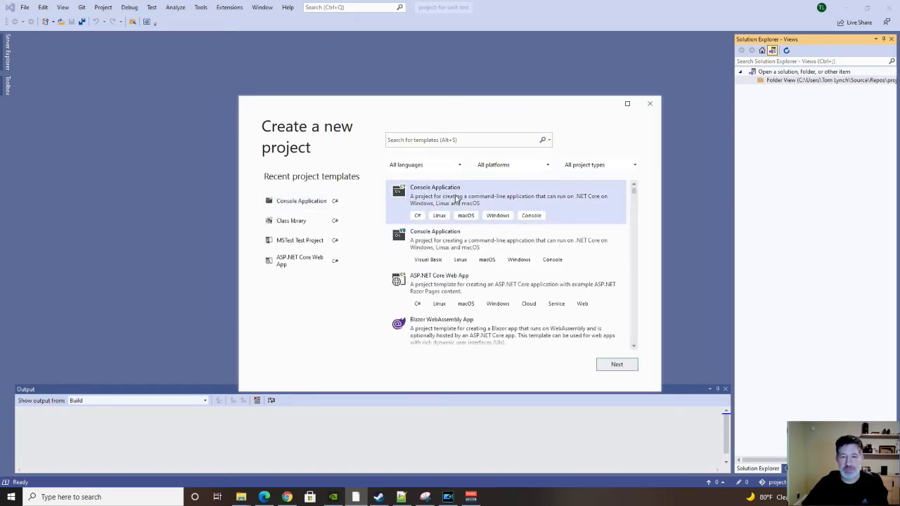
click(616, 364)
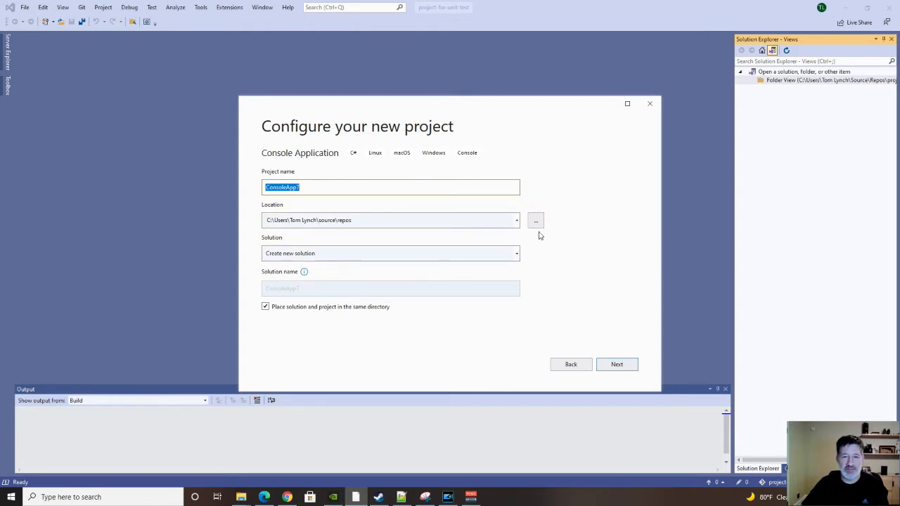
click(534, 219)
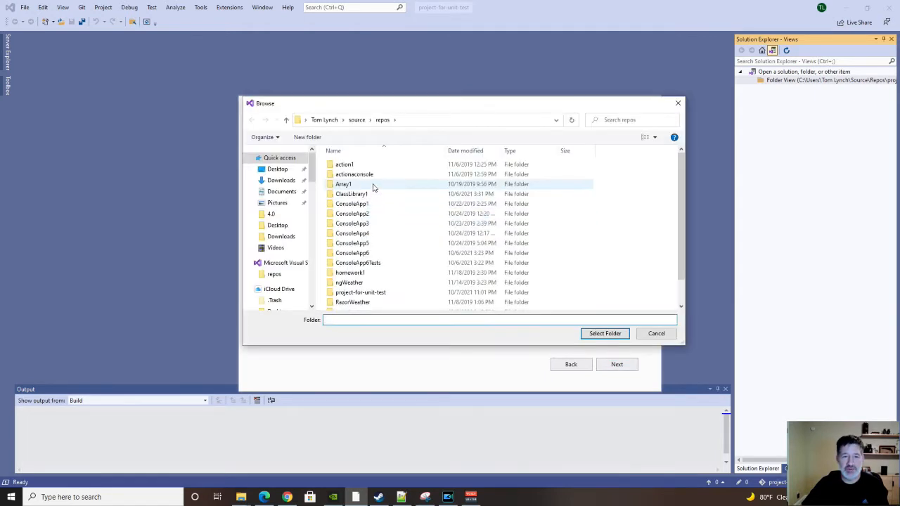
click(360, 291)
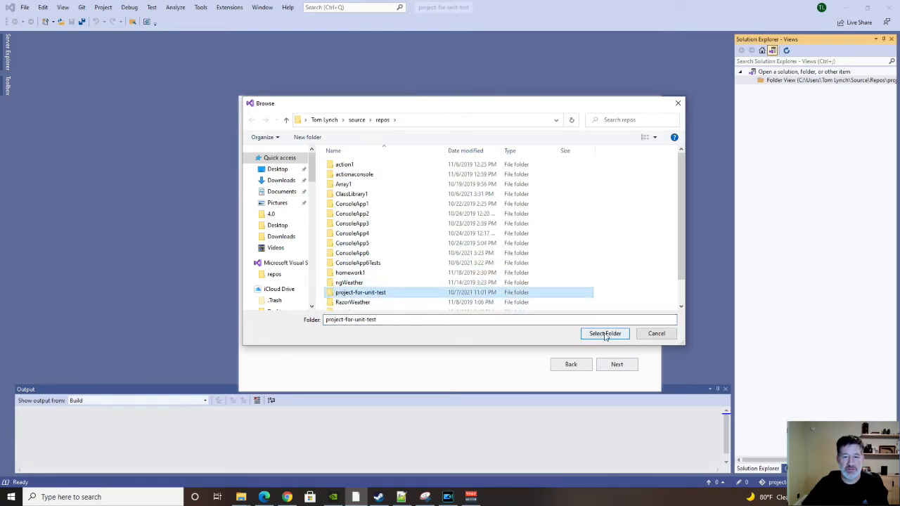
click(604, 333)
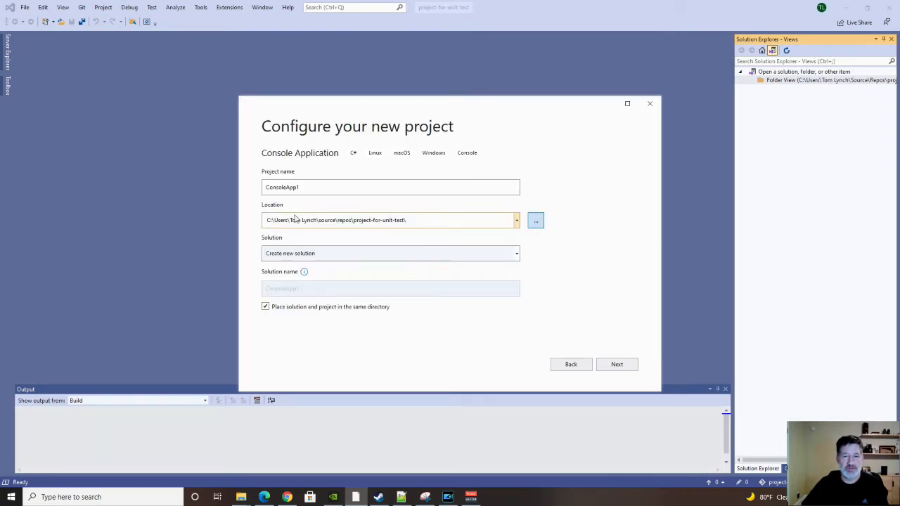
mouse_move(617, 366)
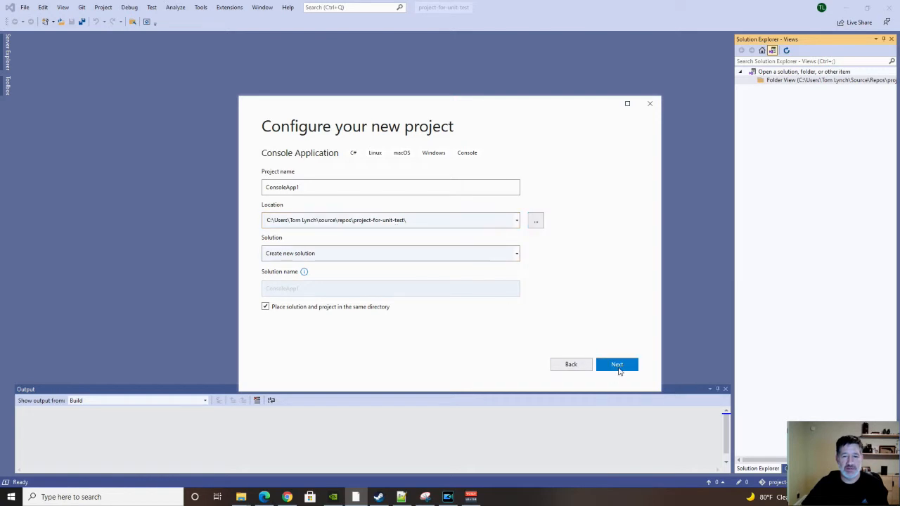
click(616, 364)
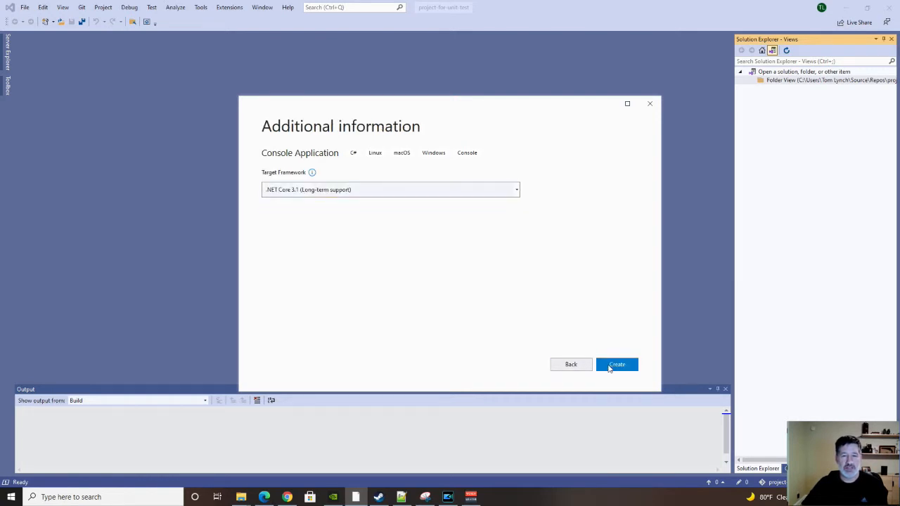
click(615, 364)
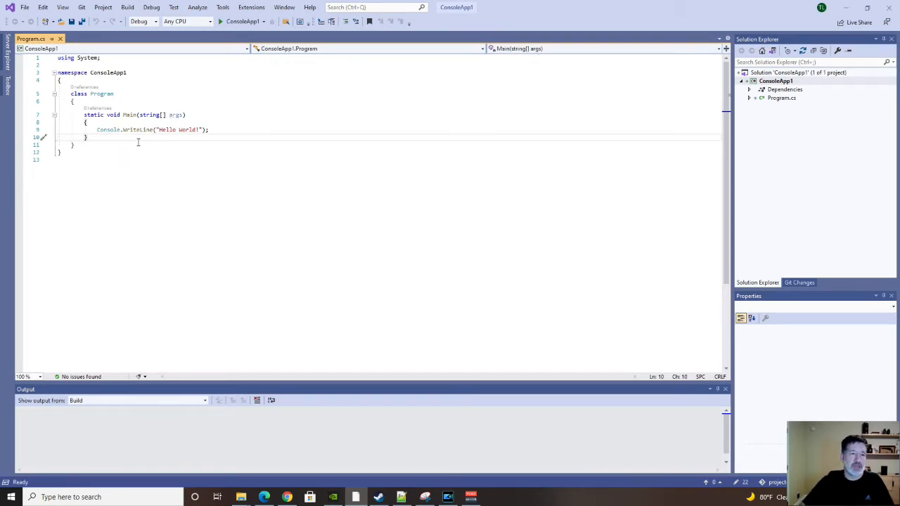
Step: Write public bool IsItABigNumber(int x) { return x > 100 ? true : false; } in Program
key(Enter)
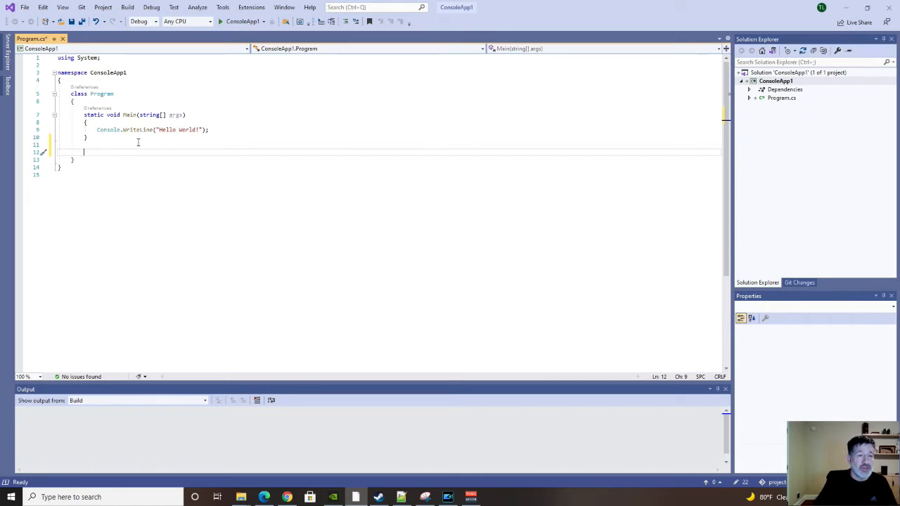
text(public)
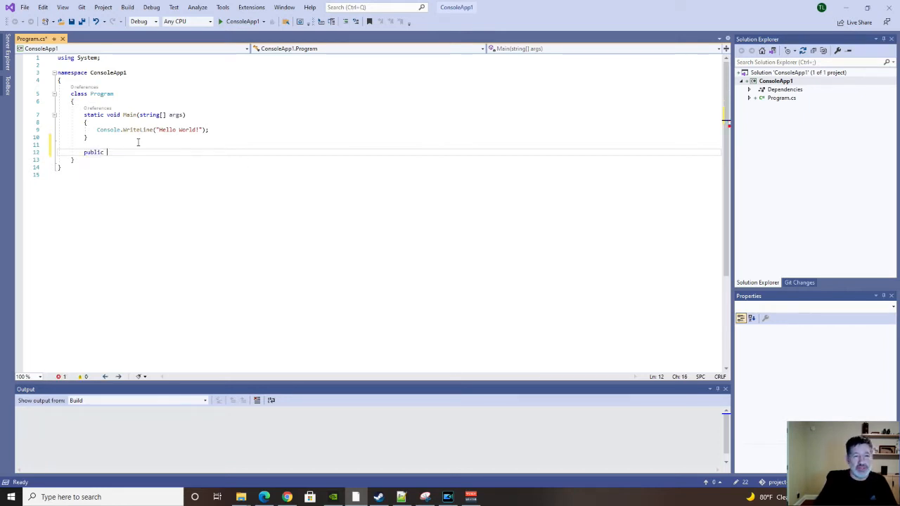
text(bool)
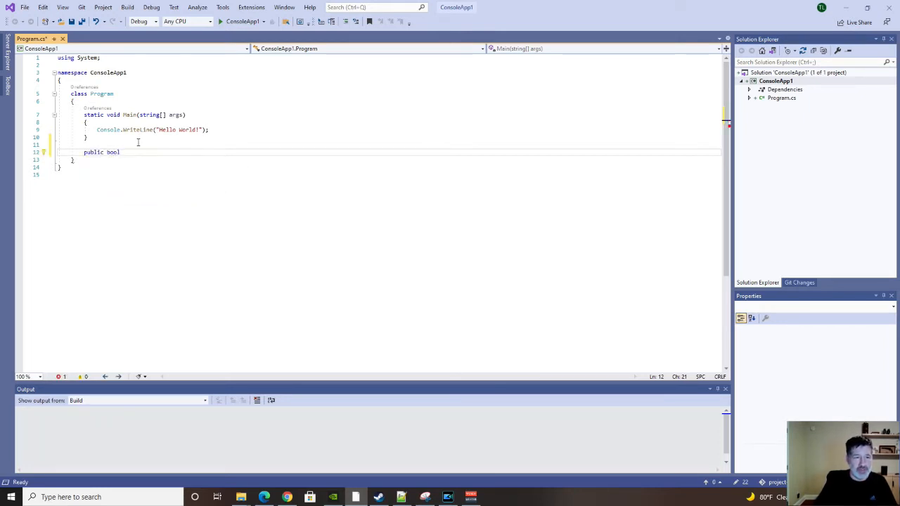
text(IsItABigNumber(int x)
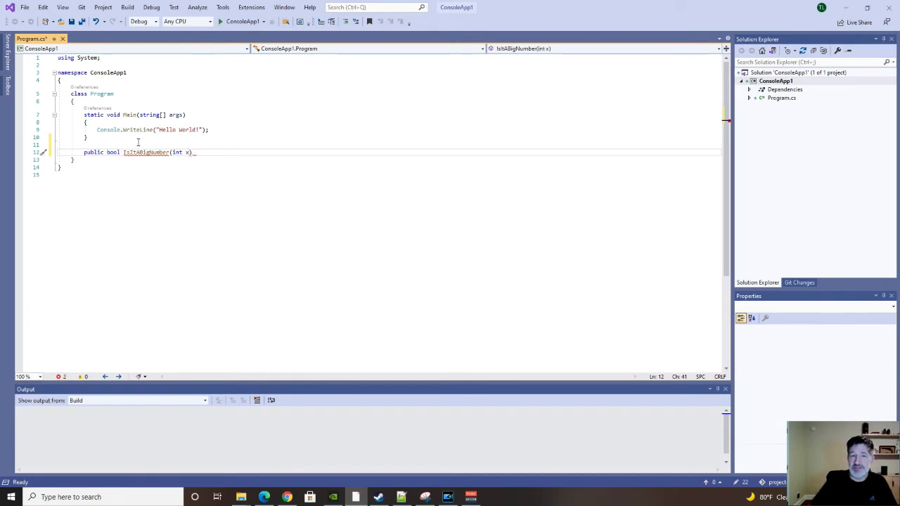
text({ })
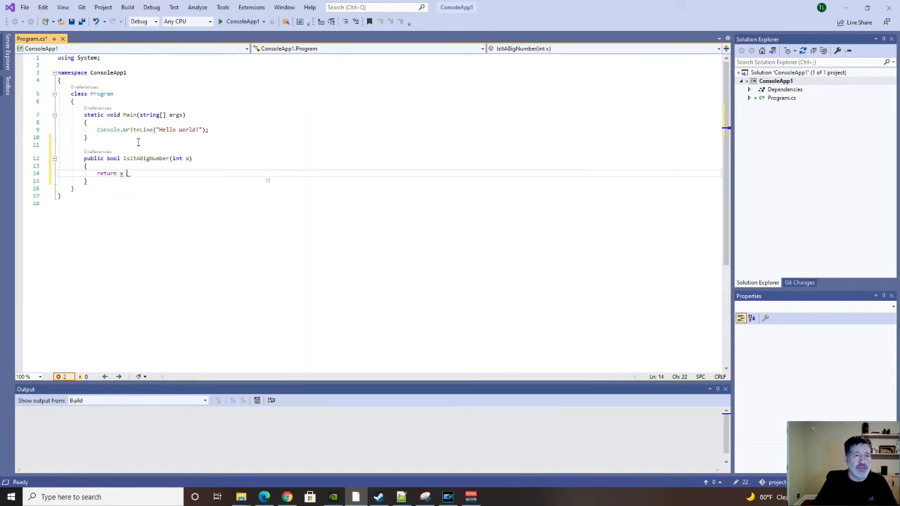
text(>)
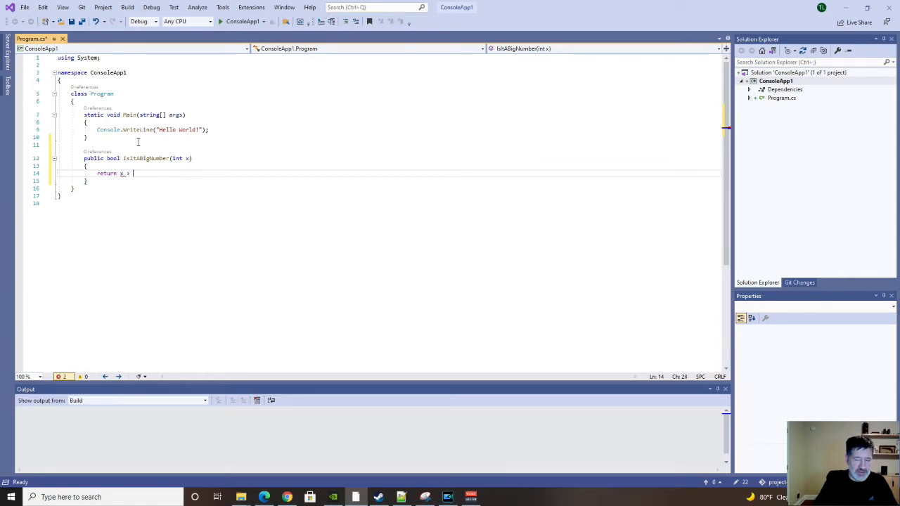
text(100 ? tu)
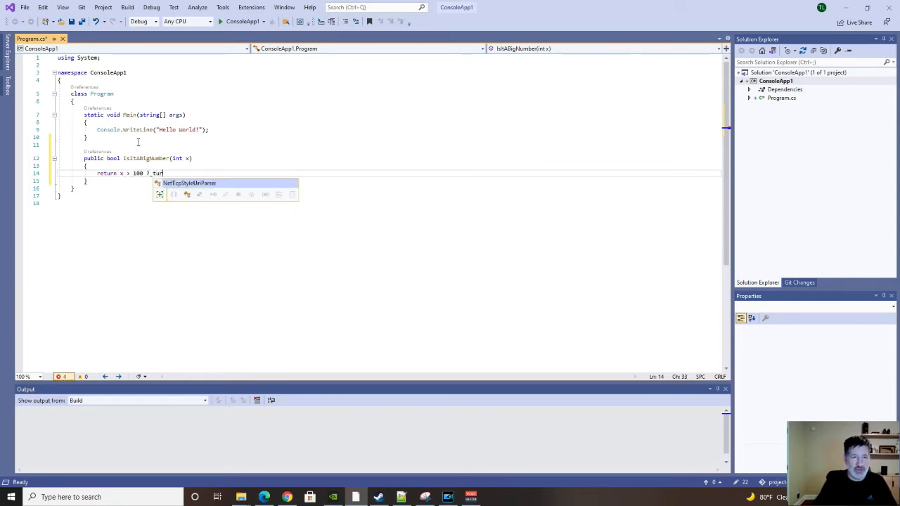
text(rue :)
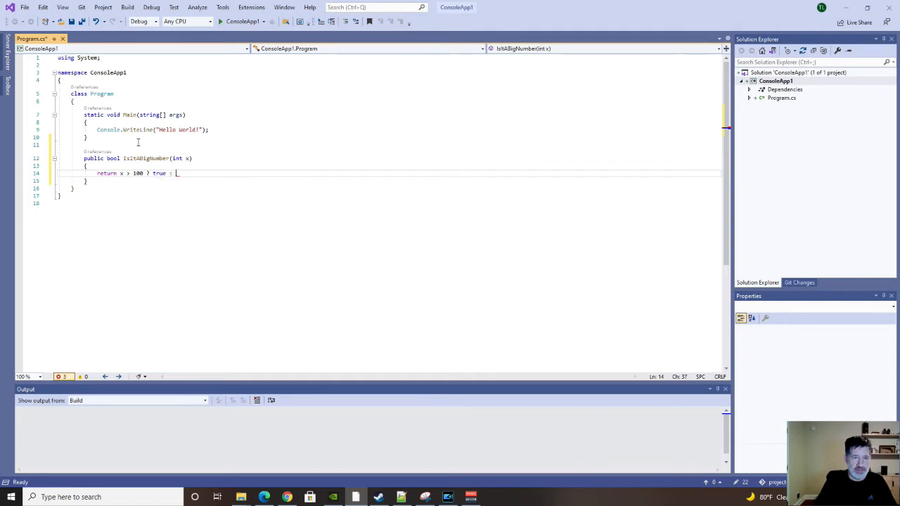
text(false;)
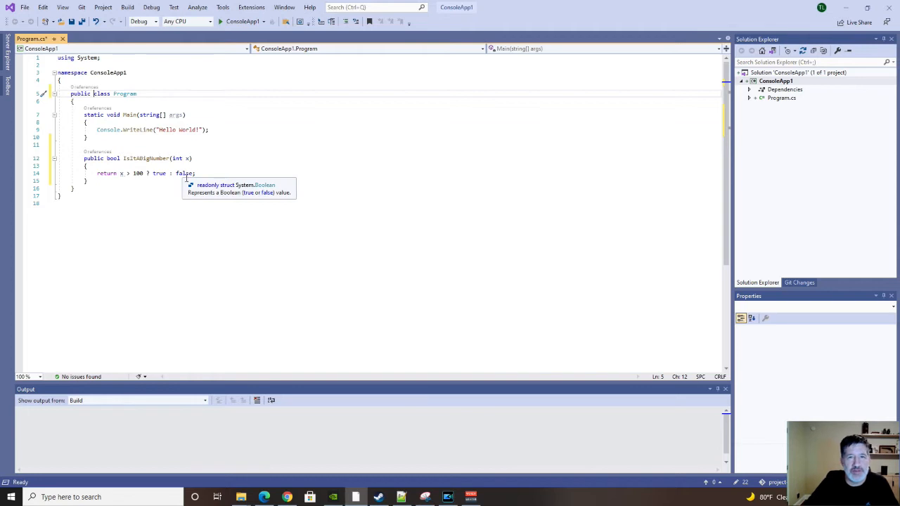
Step: Generate a unit test project for the IsItABigNumber method via Create Unit Tests
right_click(160, 173)
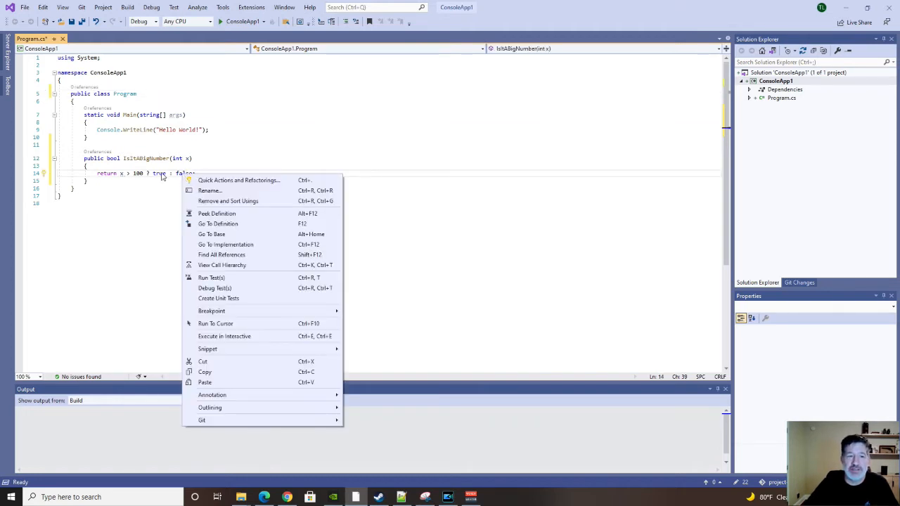
click(219, 298)
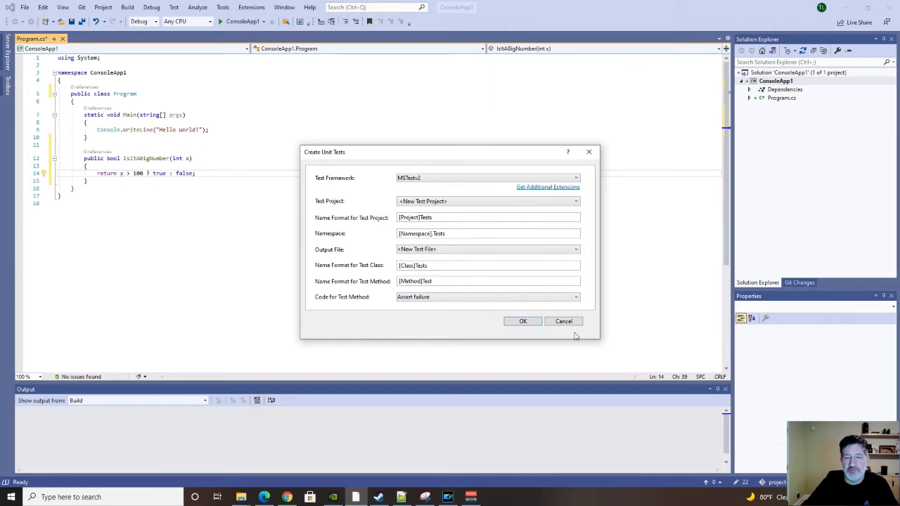
click(562, 321)
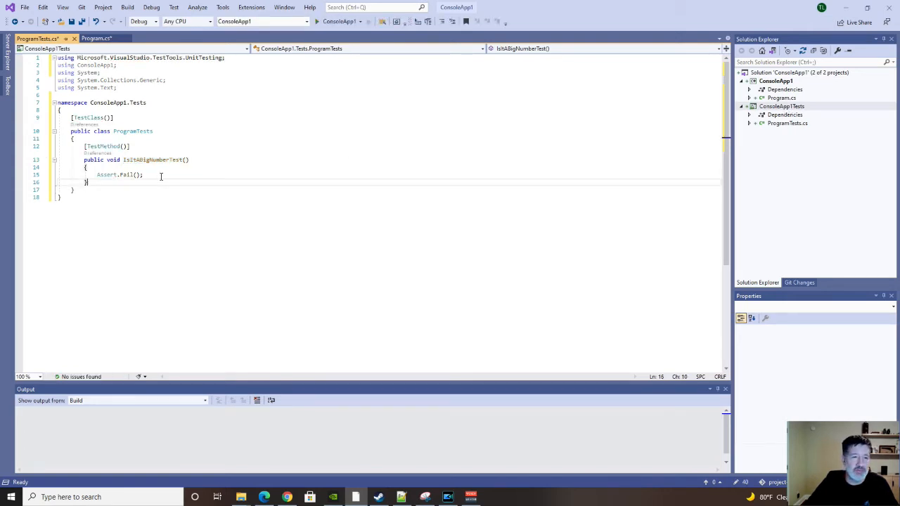
Step: Replace Assert.Fail() with Program p = new Program(); Assert.IsTrue(p.IsItABigNumber(101));
double_click(152, 160)
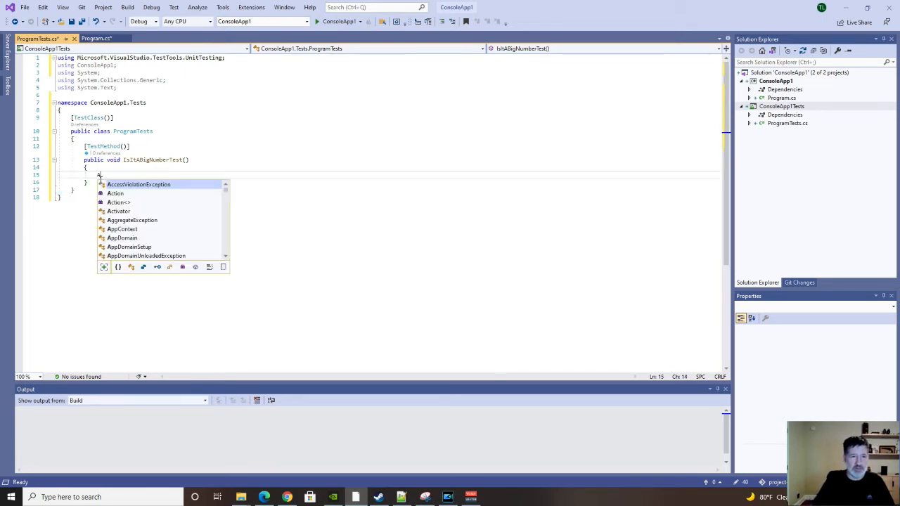
text(Assert.Tru)
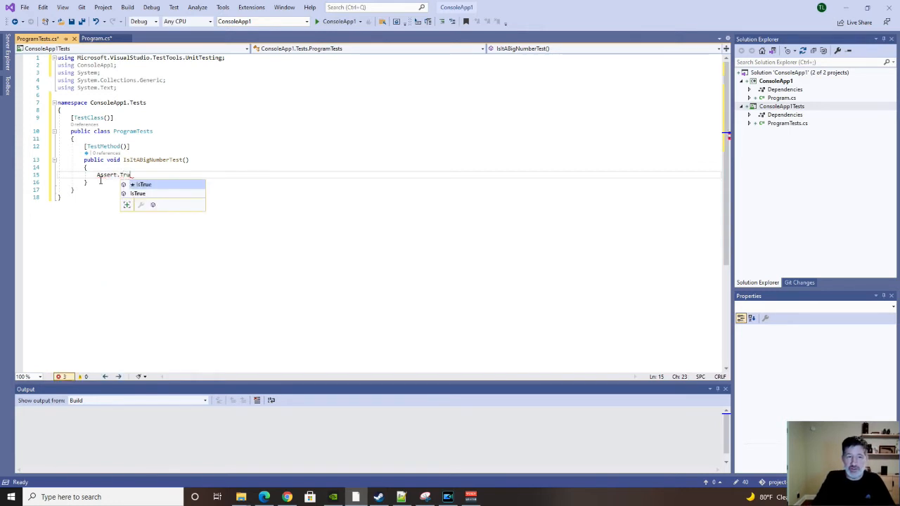
key(Tab)
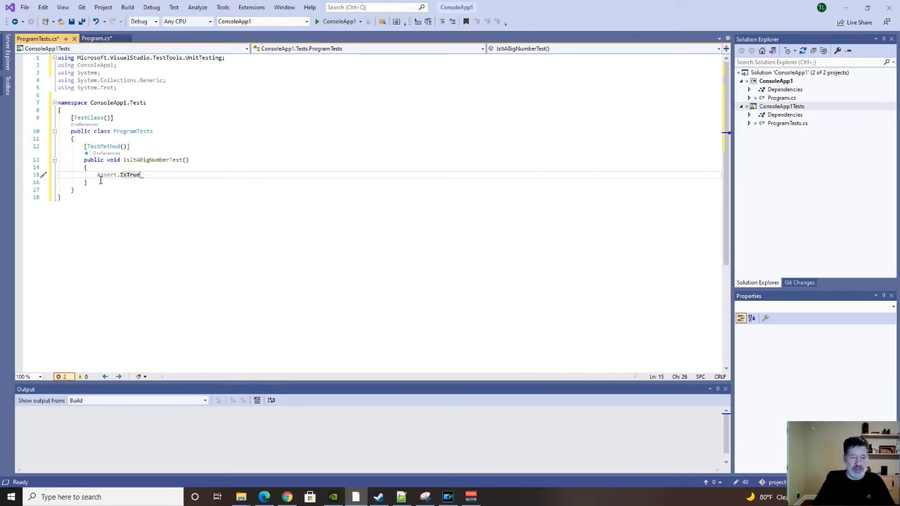
text(()
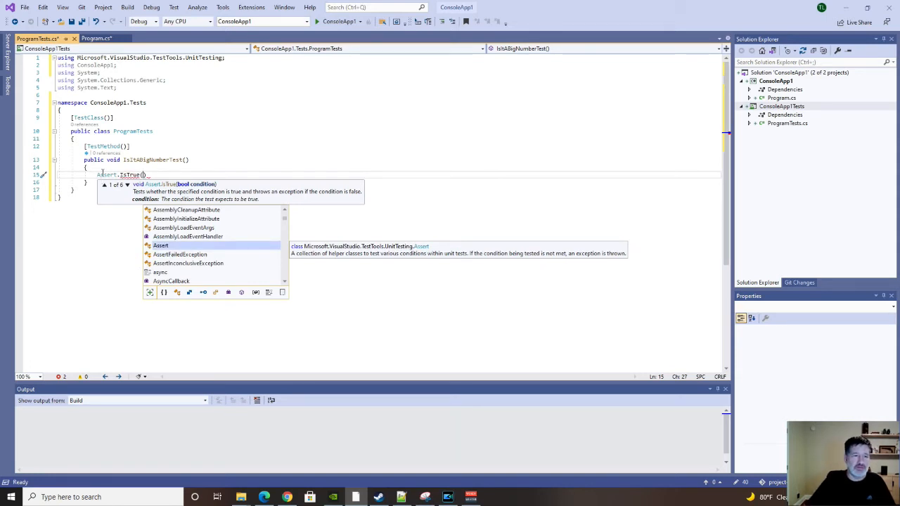
key(Escape)
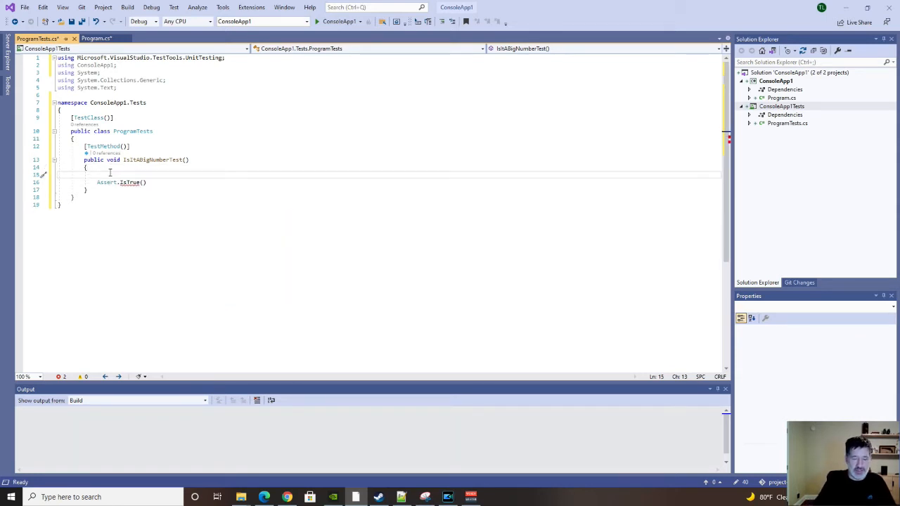
text(Program p =)
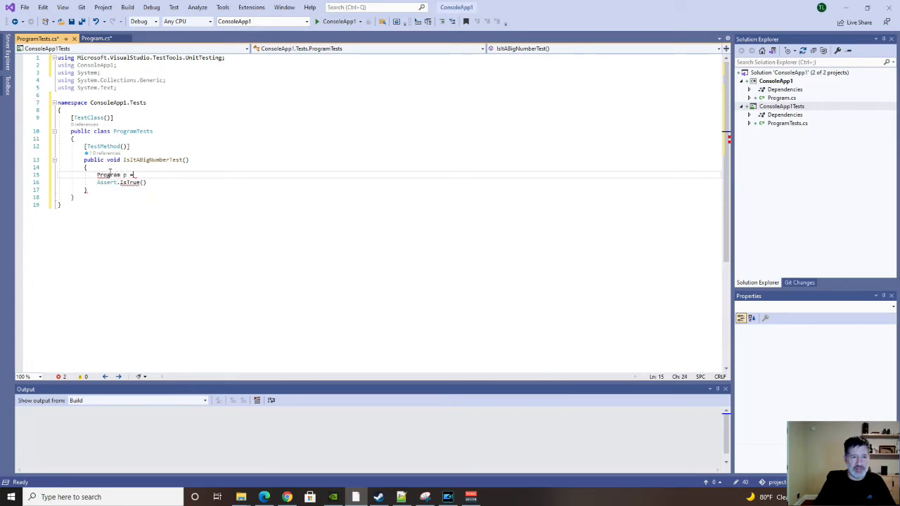
text(new)
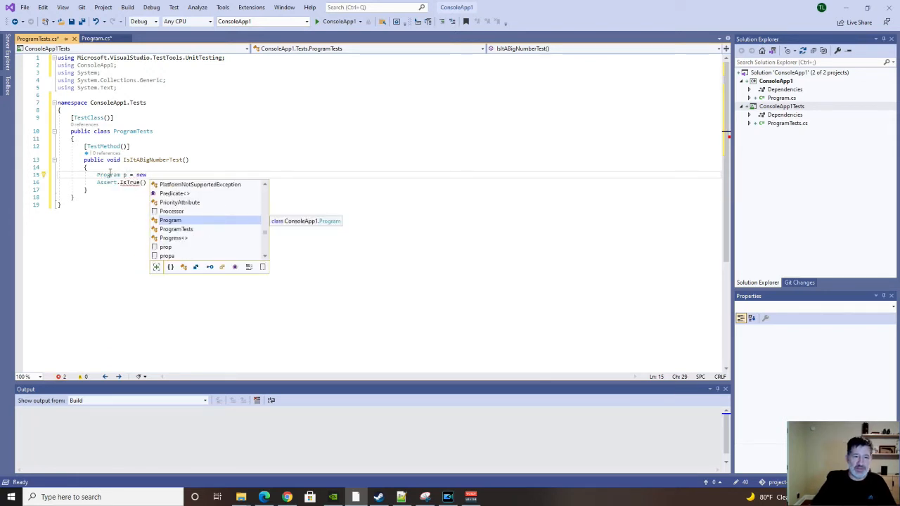
text(Program();)
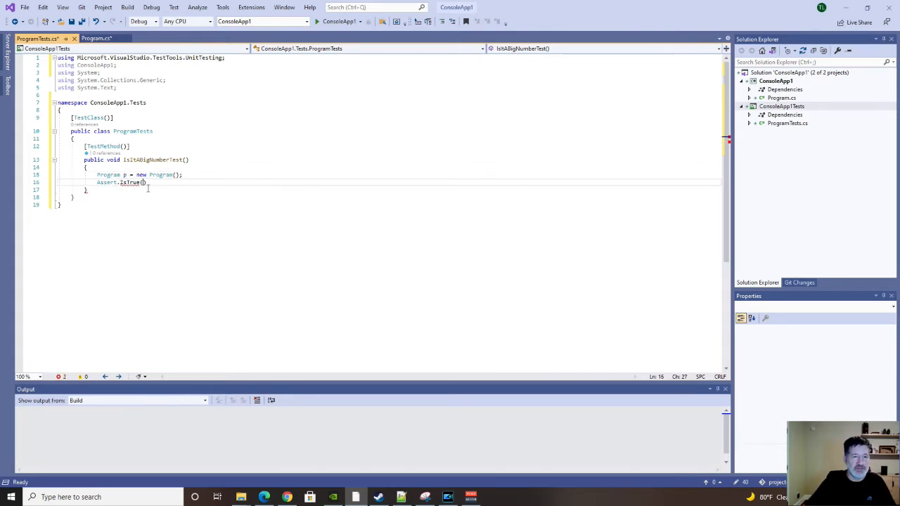
text(p.)
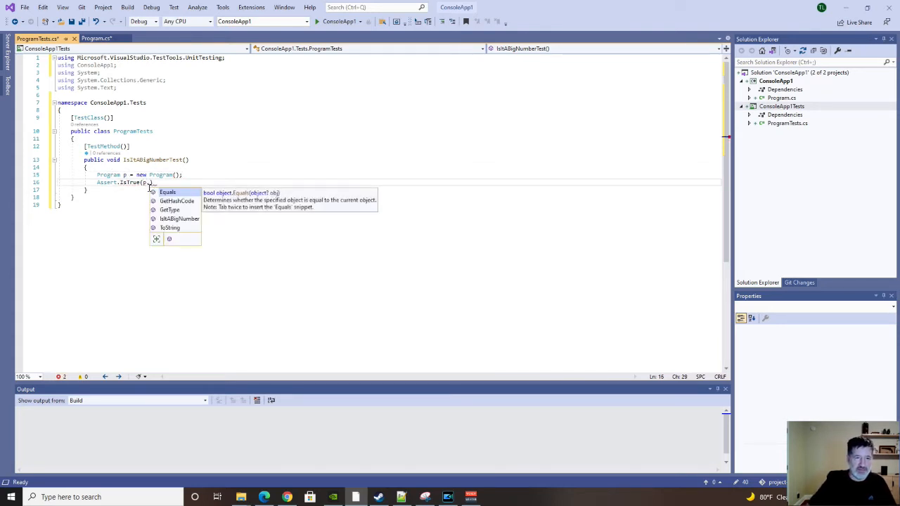
text(IsItABigNumber())
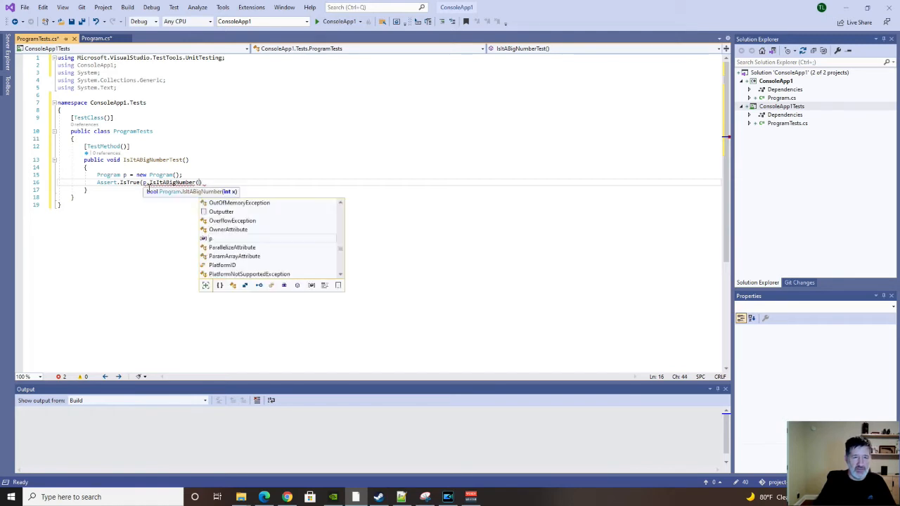
text(101)
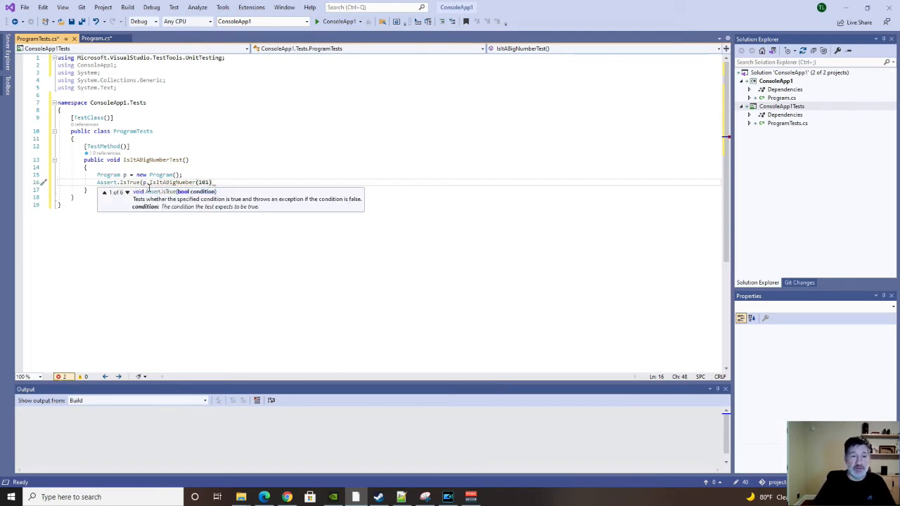
text())
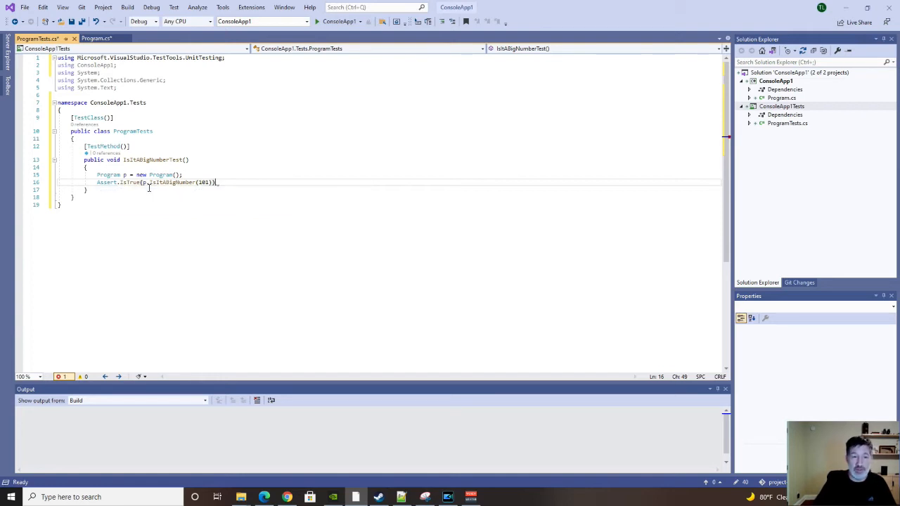
text(;)
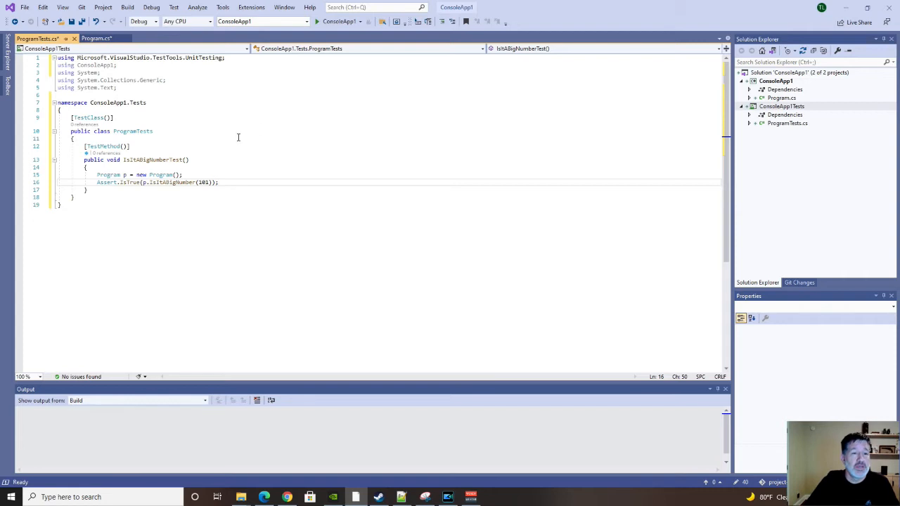
Step: Run all unit tests so the single ConsoleApp1.Tests test shows as passed
click(166, 8)
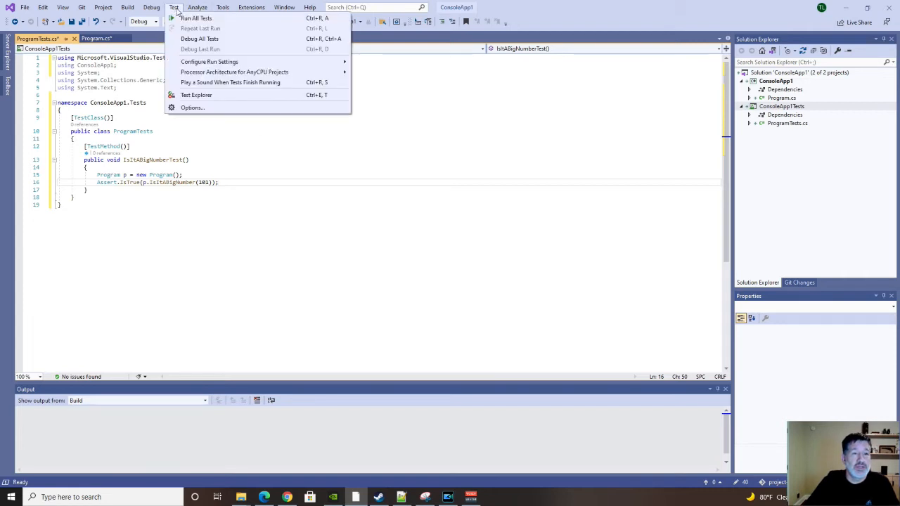
click(196, 94)
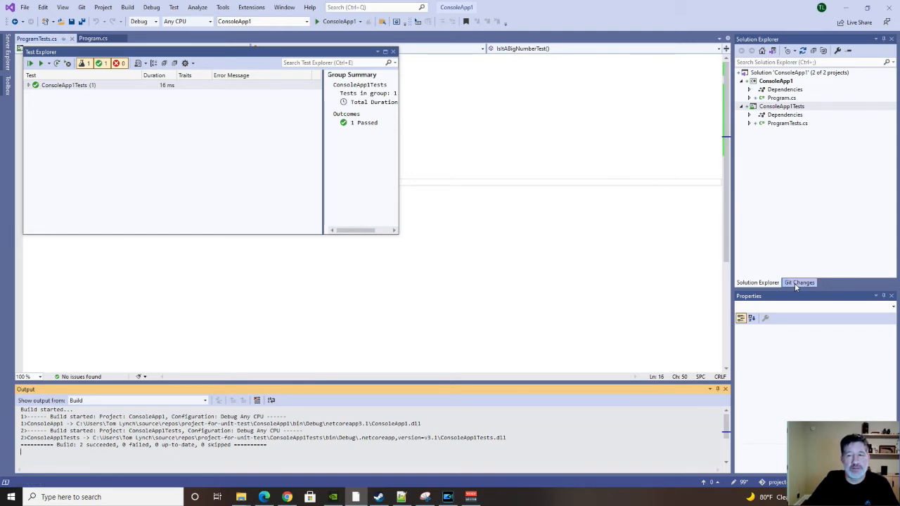
Step: Connect the Git Changes view to the project-for-unit-test Azure DevOps project
click(799, 283)
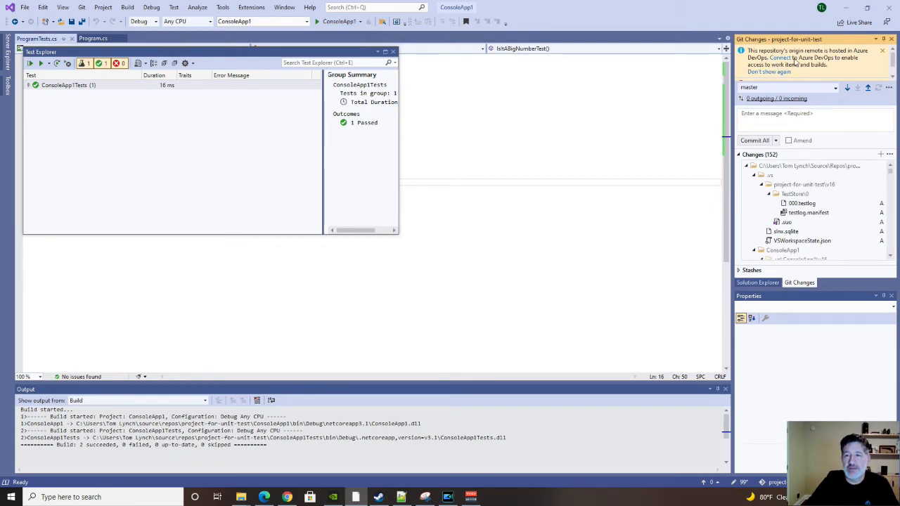
click(771, 56)
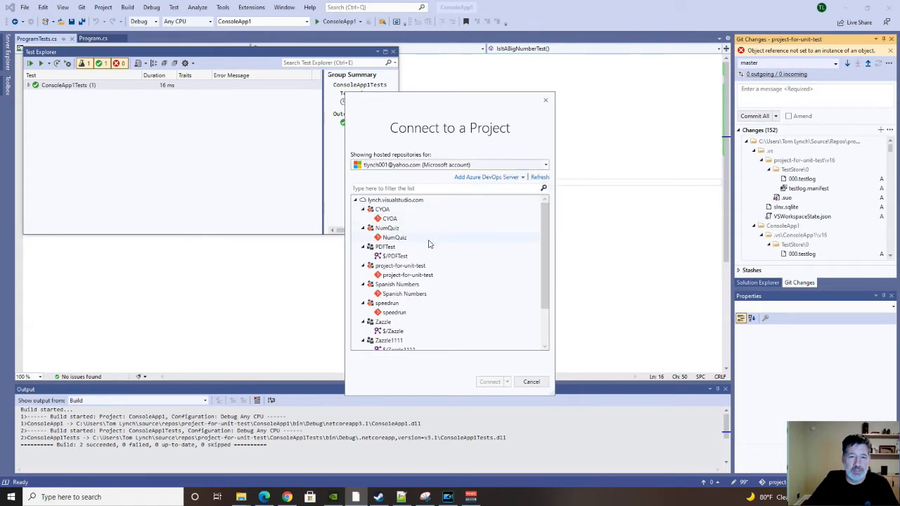
click(406, 274)
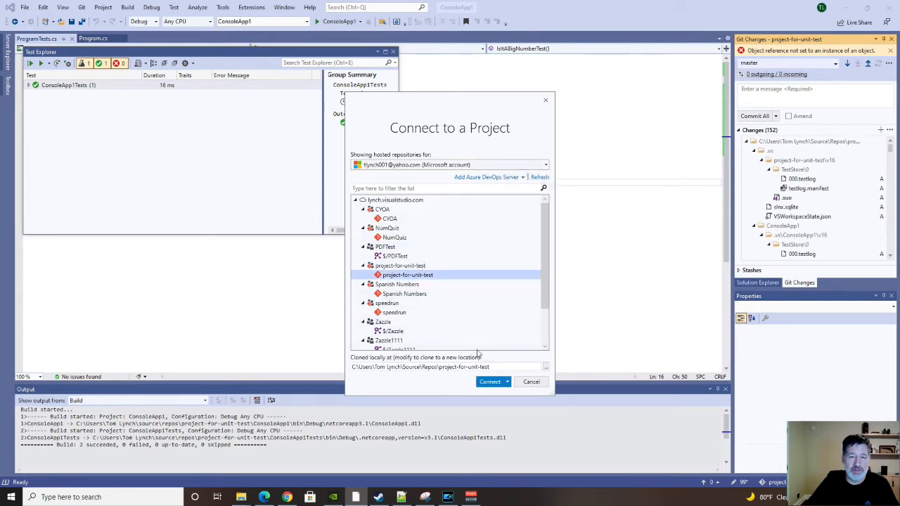
click(531, 382)
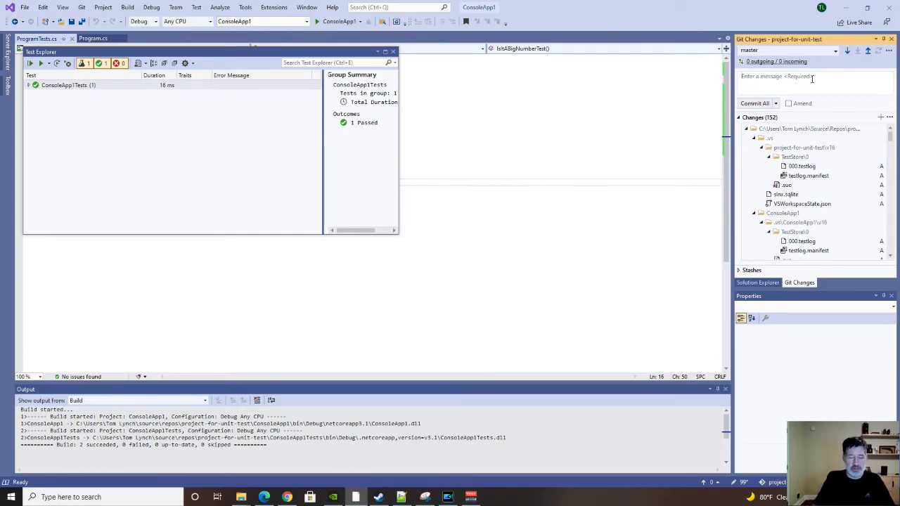
Step: Commit all changes locally with the message 'initial com…', leaving no unstaged changes
text(co)
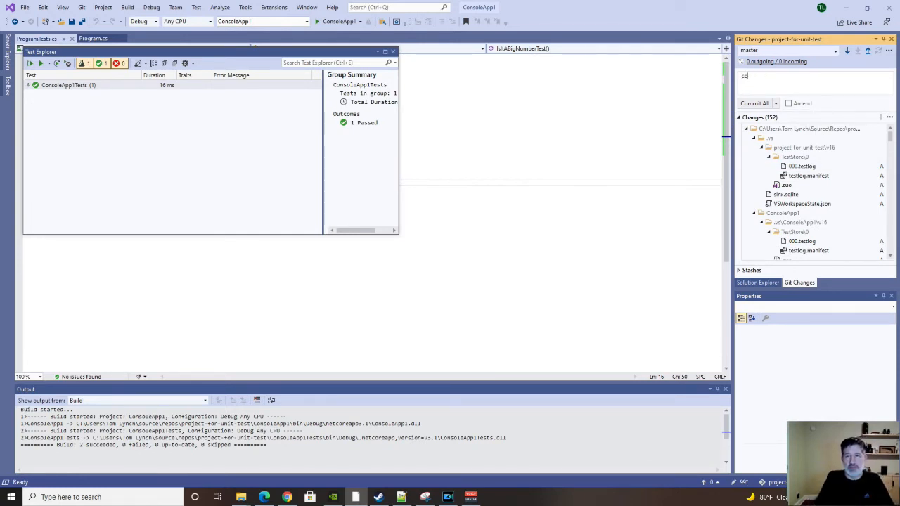
text(initial com)
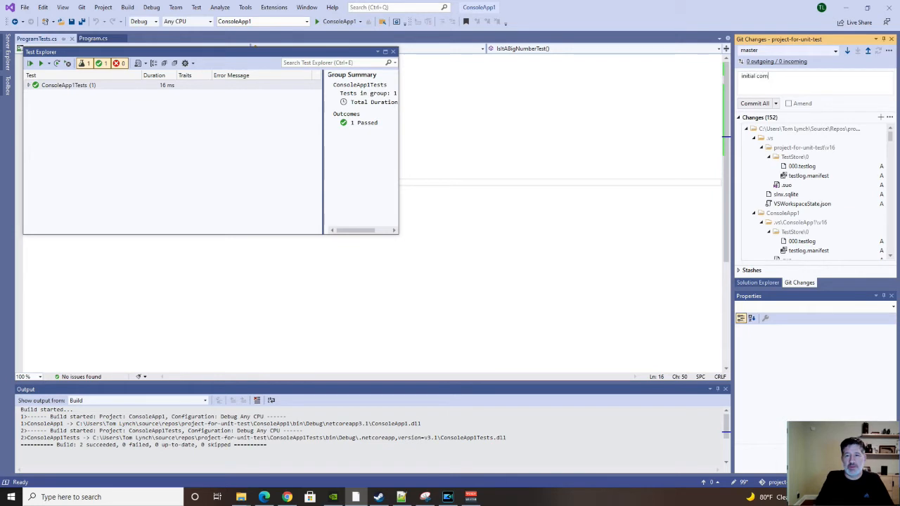
click(754, 103)
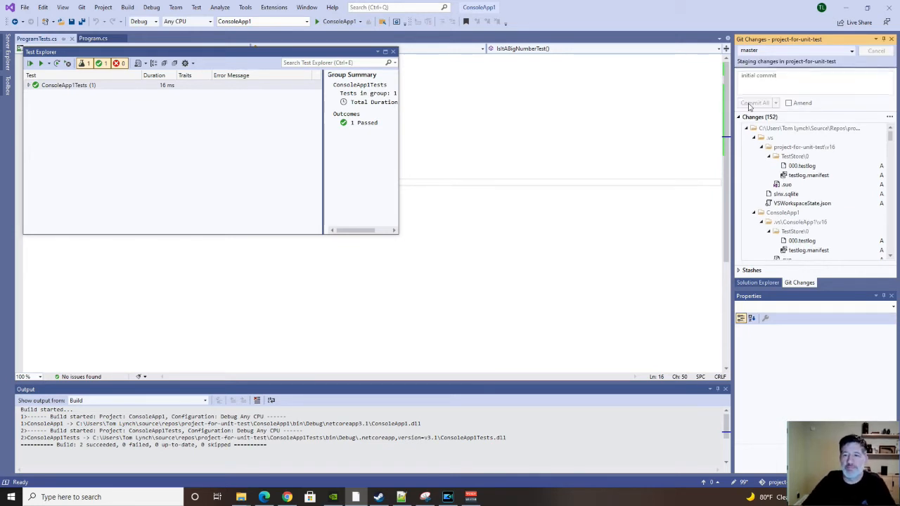
click(753, 103)
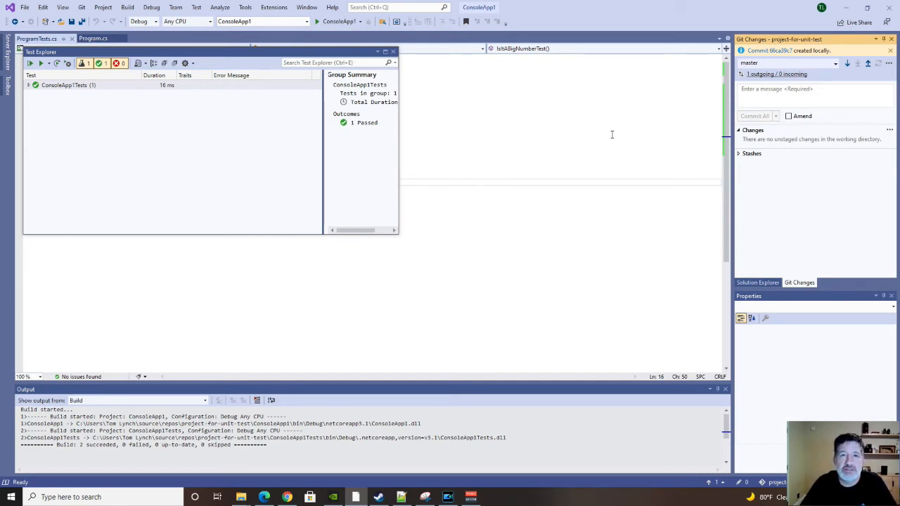
mouse_move(616, 140)
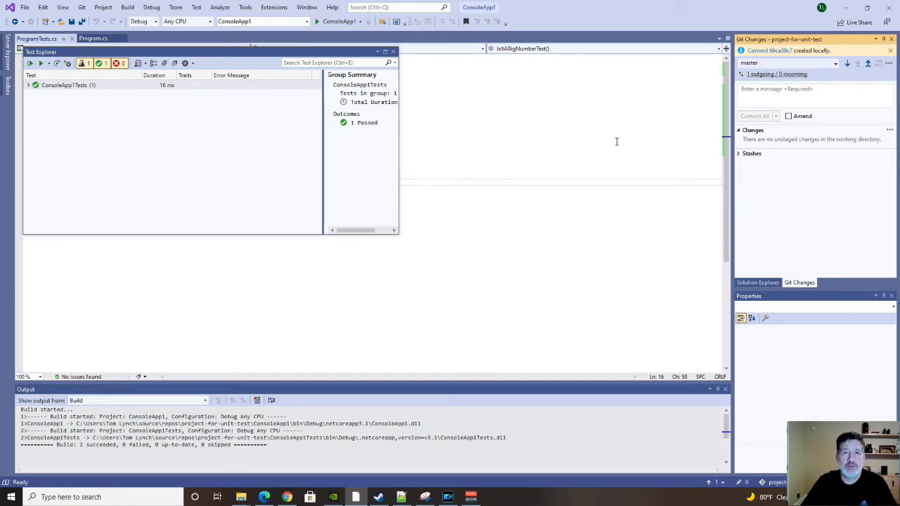
mouse_move(622, 140)
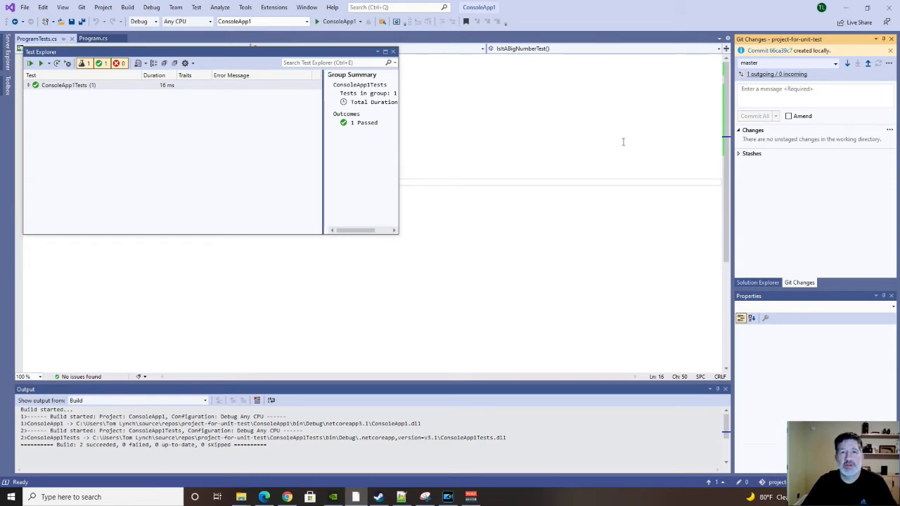
mouse_move(627, 142)
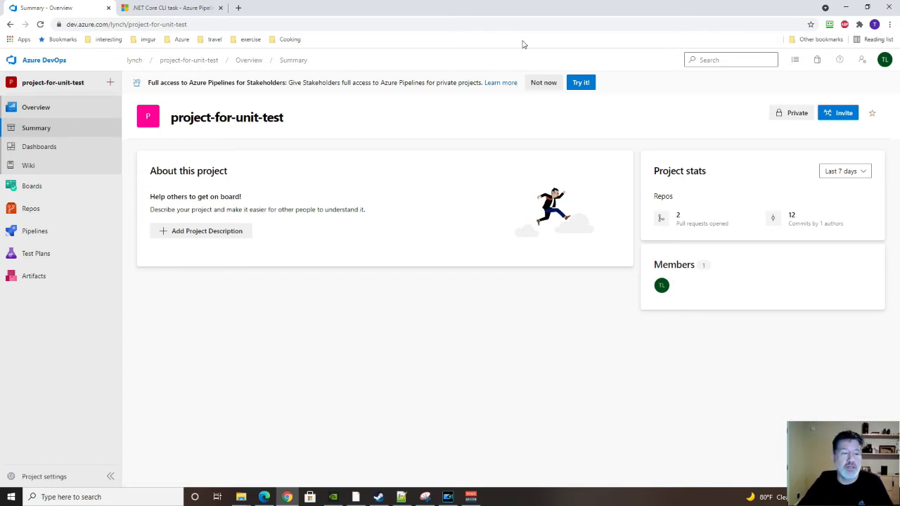
mouse_move(508, 43)
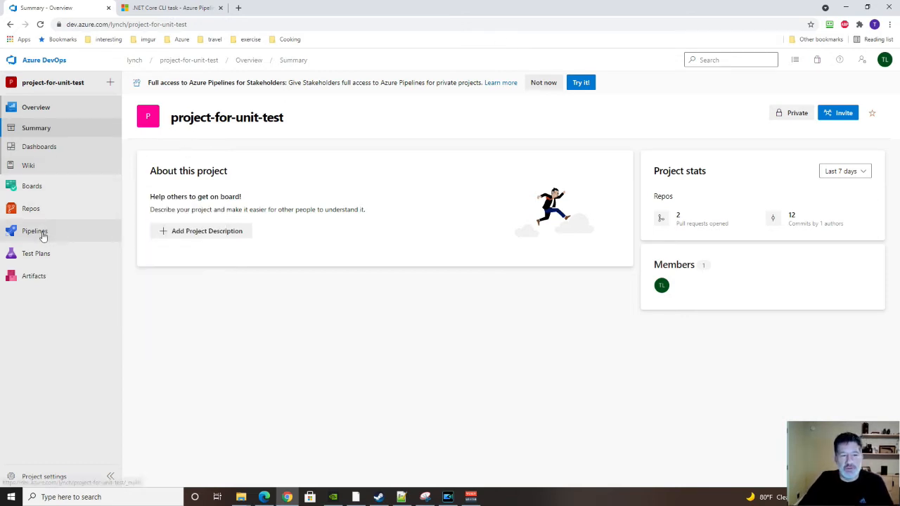
Step: Start a new pipeline from Azure Repos Git using the project-for-unit-test repository
click(34, 231)
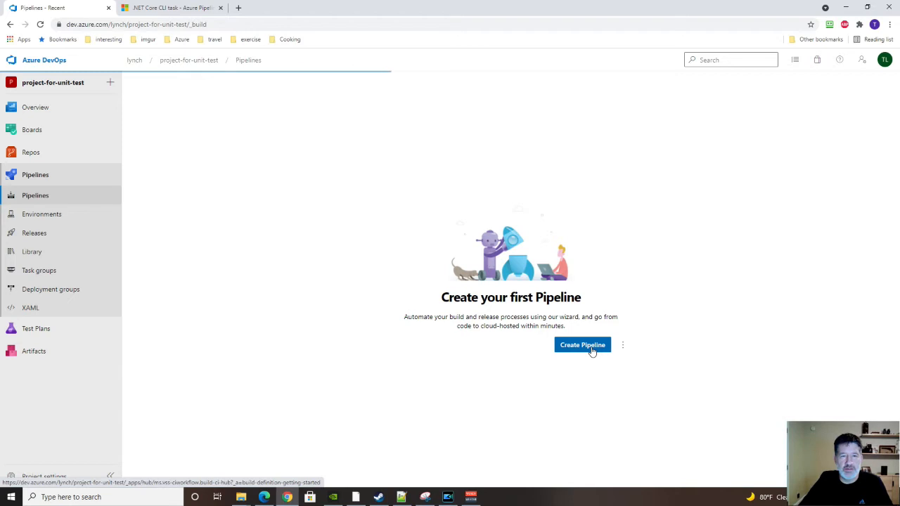
click(582, 344)
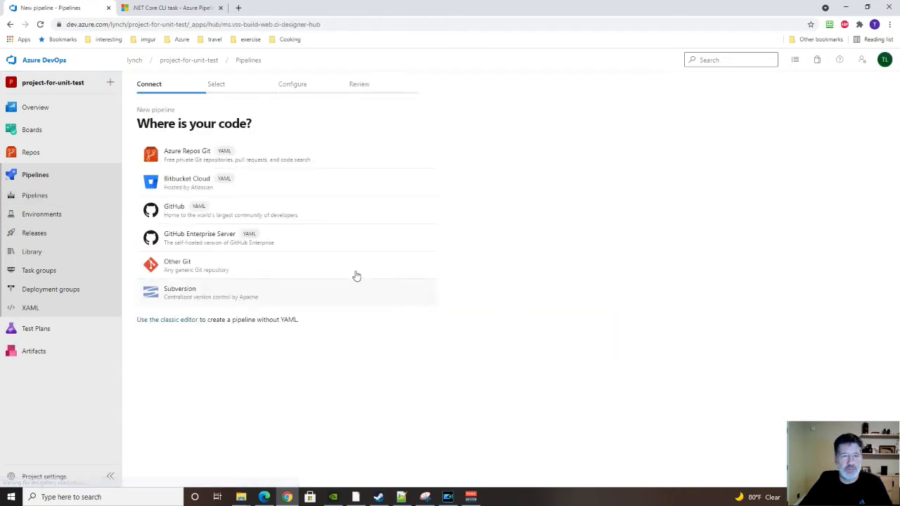
mouse_move(226, 153)
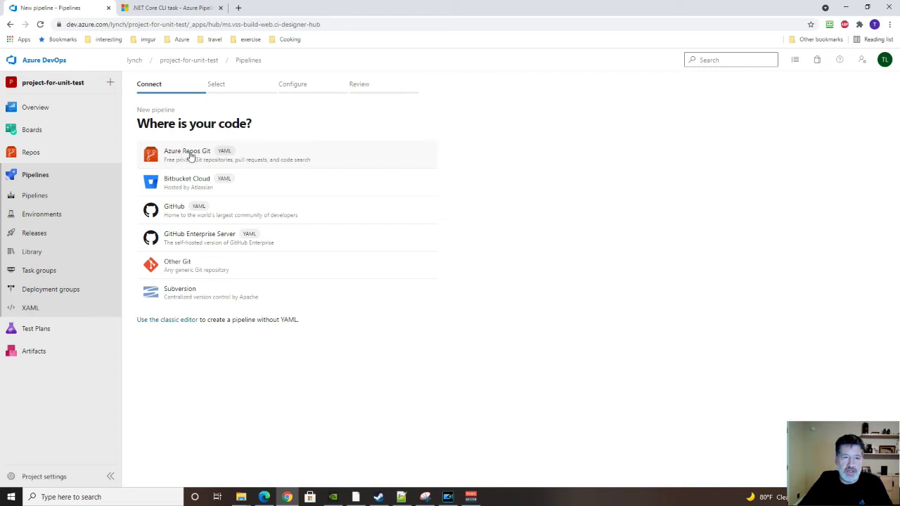
click(187, 154)
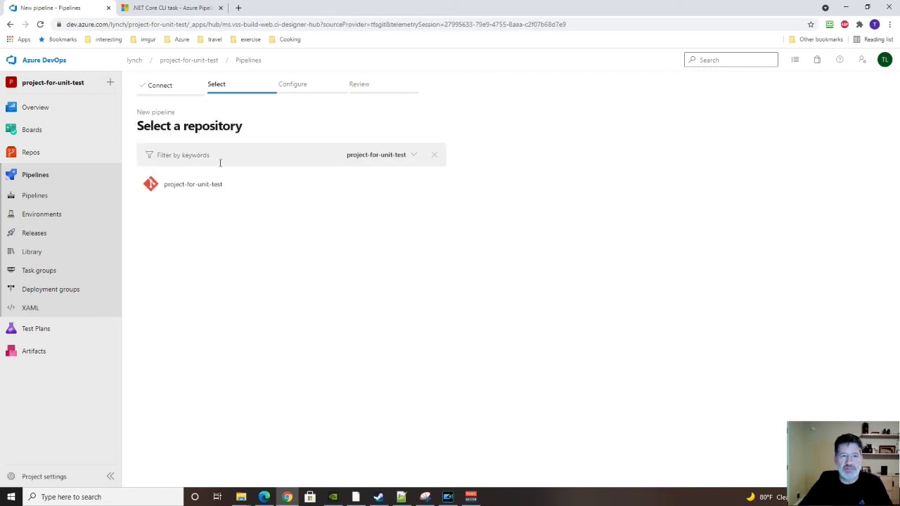
click(193, 183)
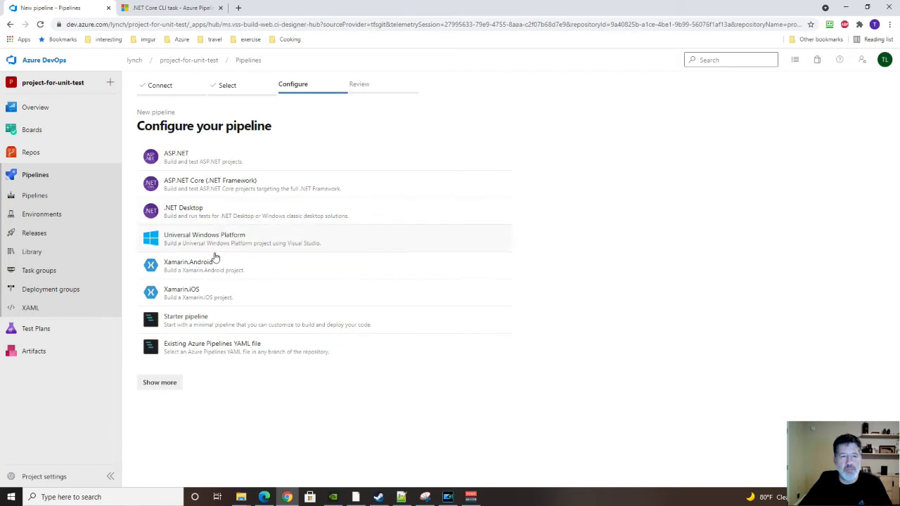
mouse_move(211, 218)
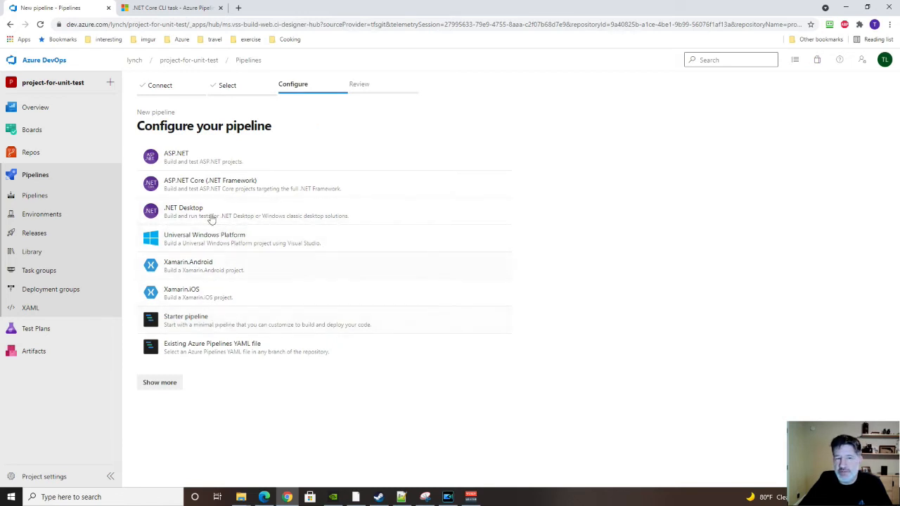
mouse_move(202, 324)
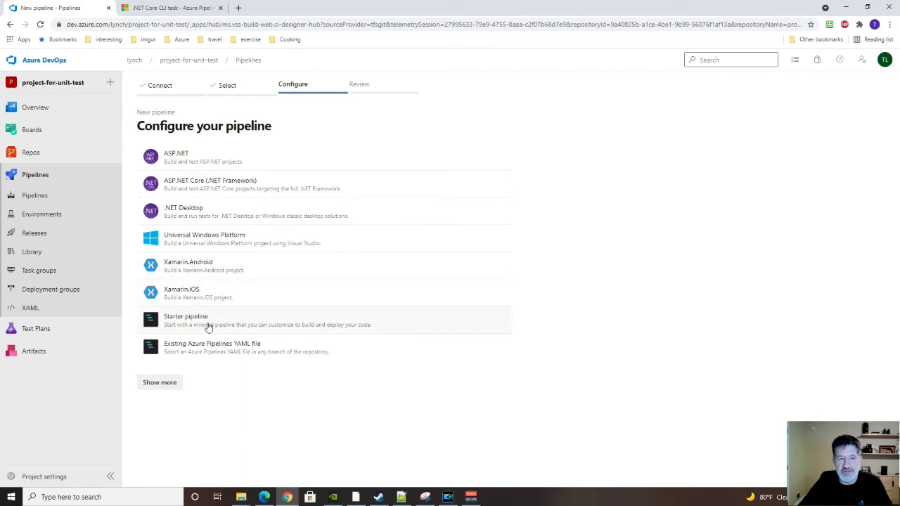
mouse_move(205, 321)
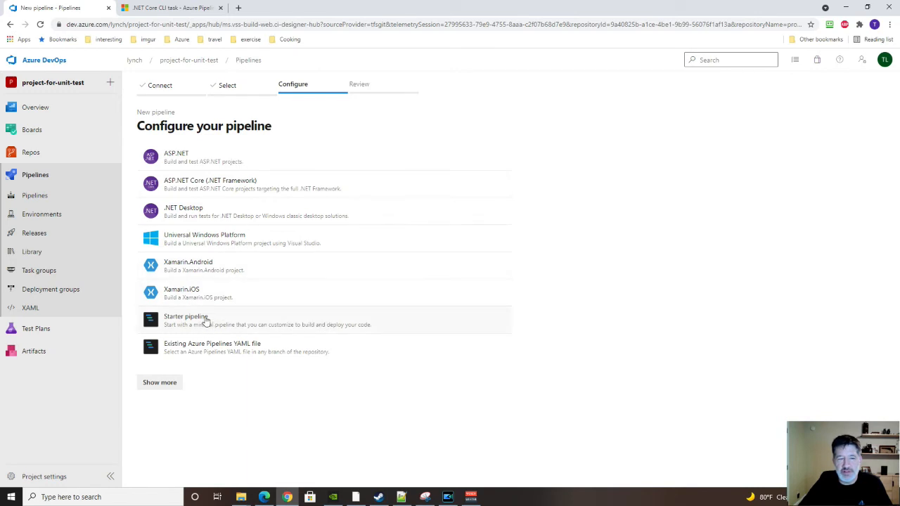
Step: Choose the starter pipeline template and delete its sample script steps from the YAML
click(185, 316)
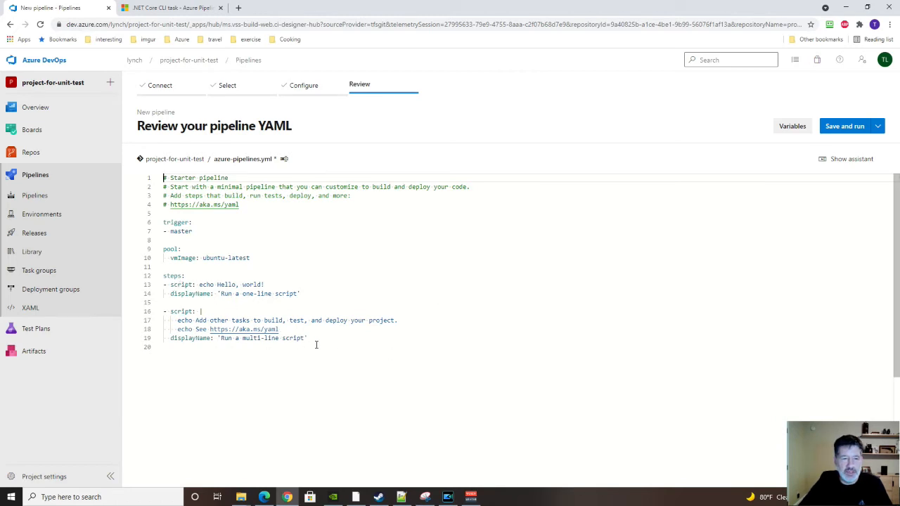
drag(164, 284, 306, 337)
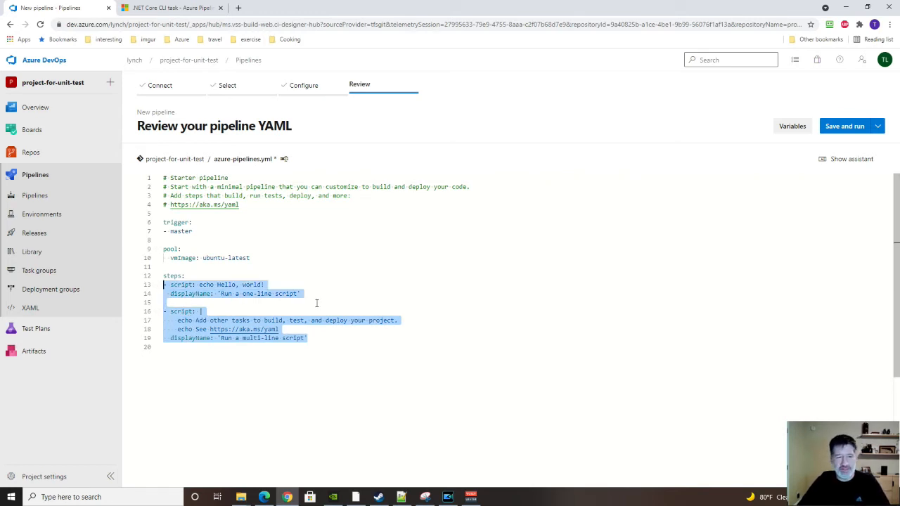
key(Delete)
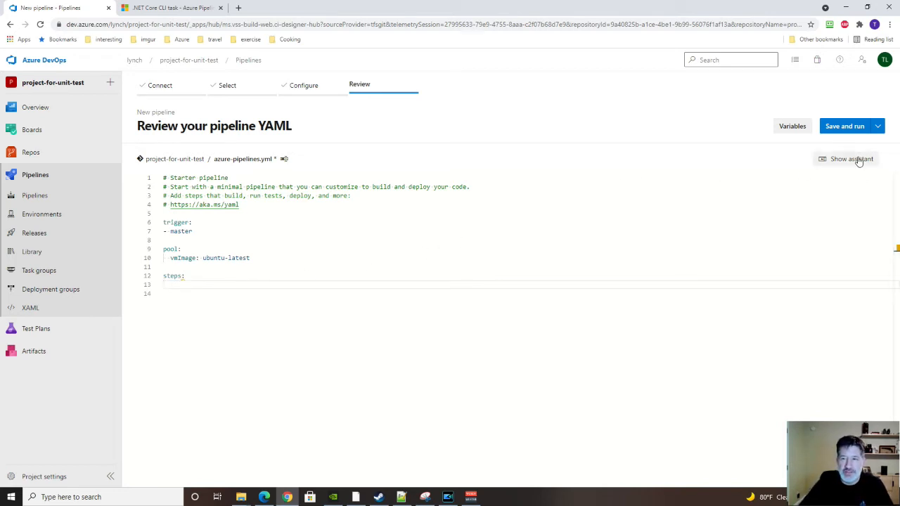
Step: Add a .NET Core task to the pipeline with its command set to test
click(852, 158)
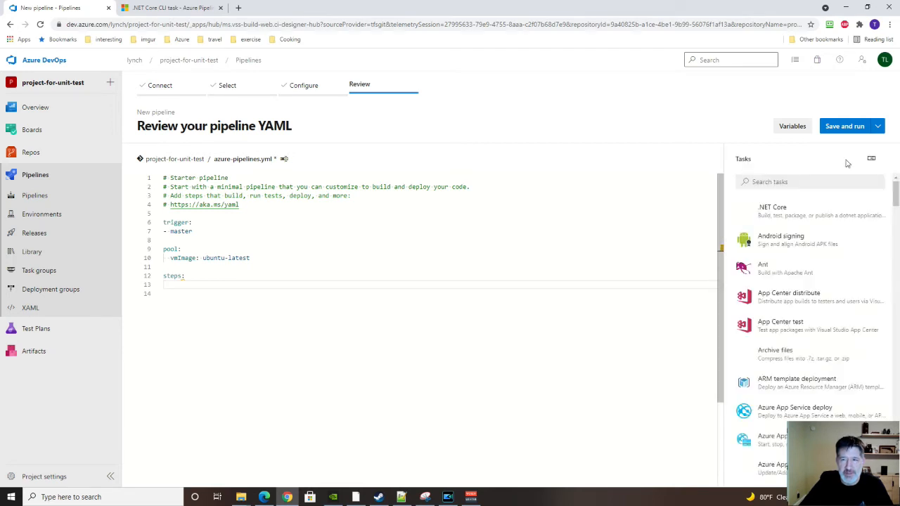
mouse_move(782, 211)
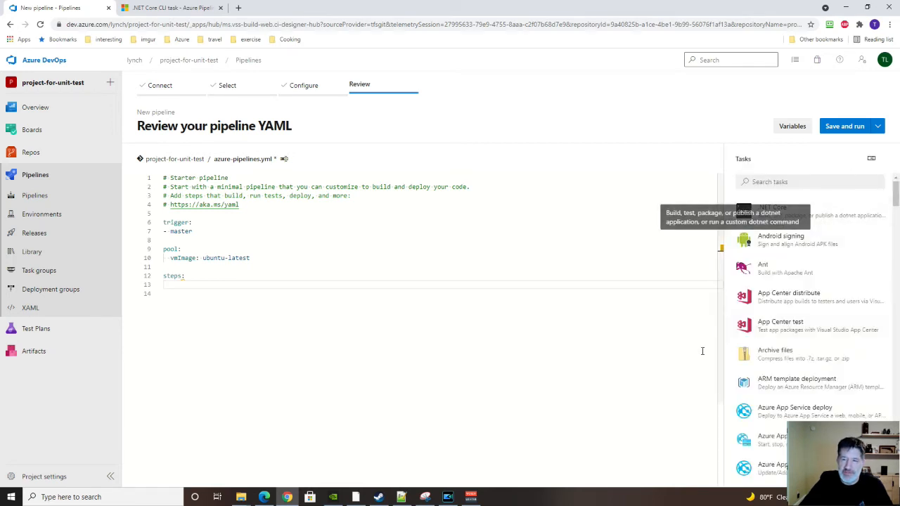
mouse_move(778, 219)
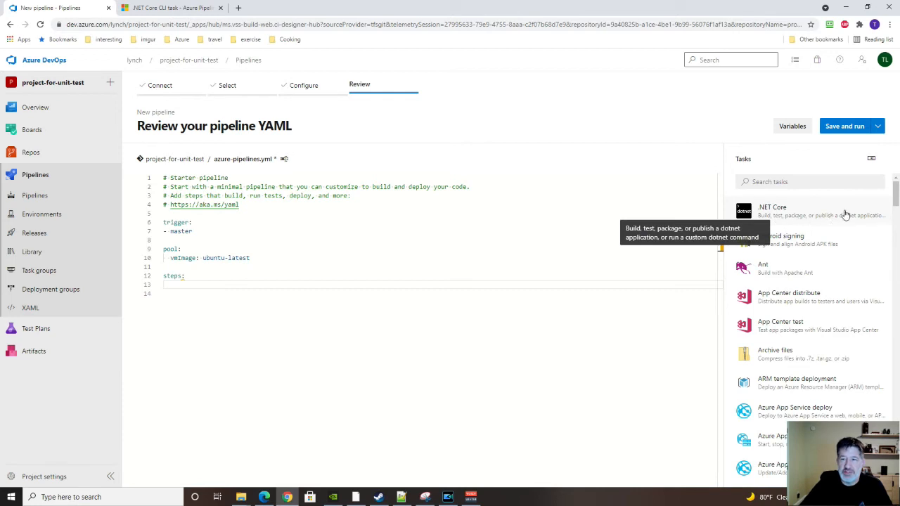
mouse_move(796, 216)
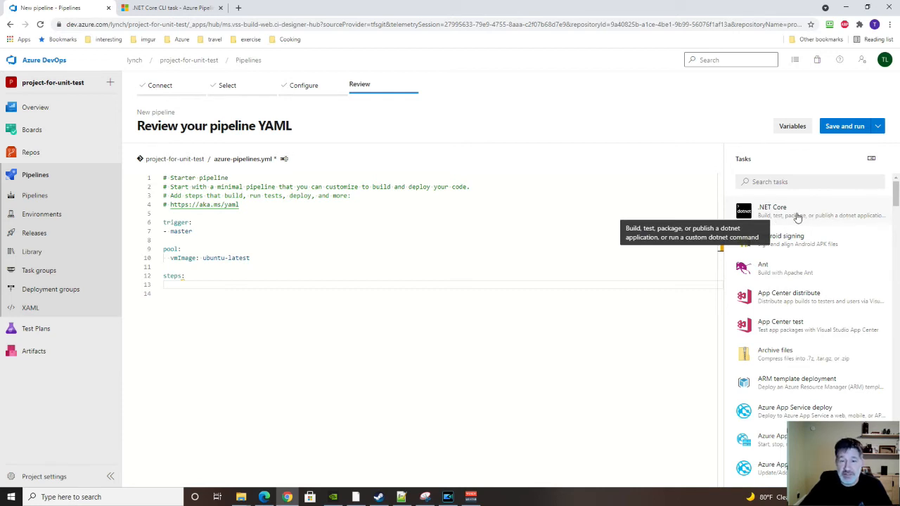
click(771, 211)
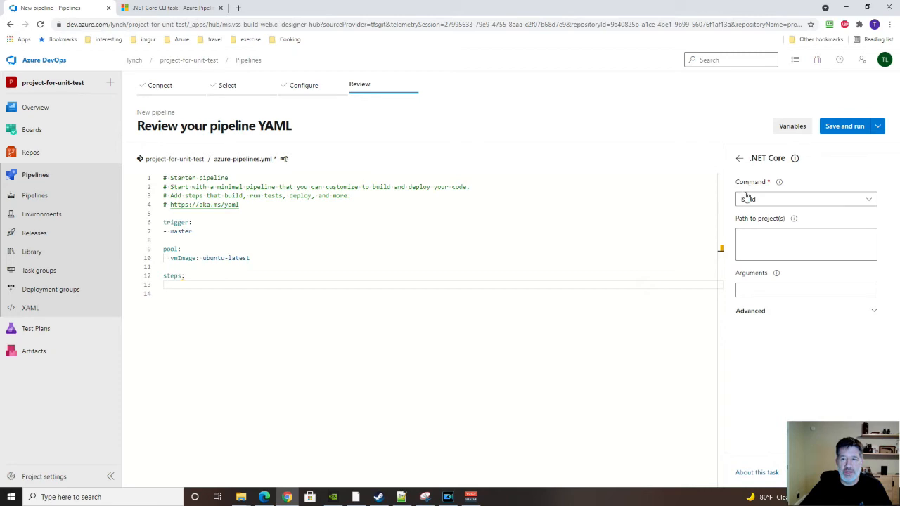
click(803, 199)
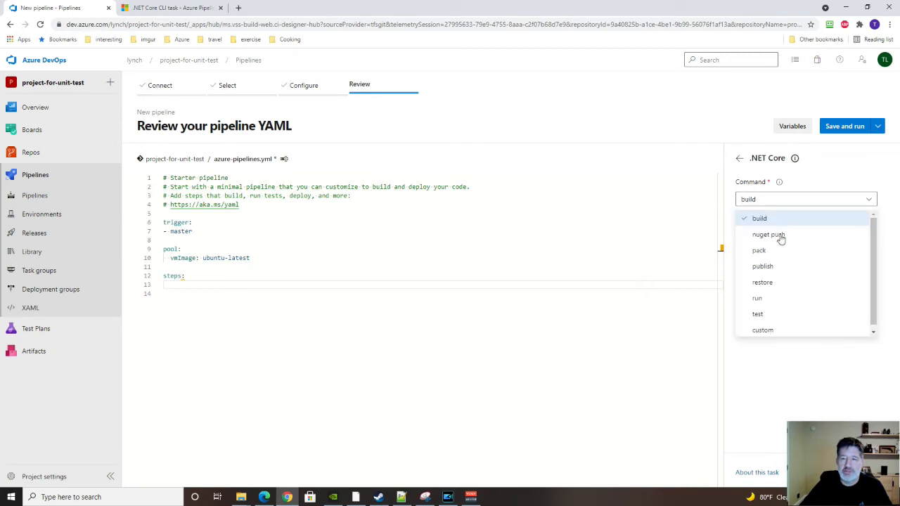
click(756, 314)
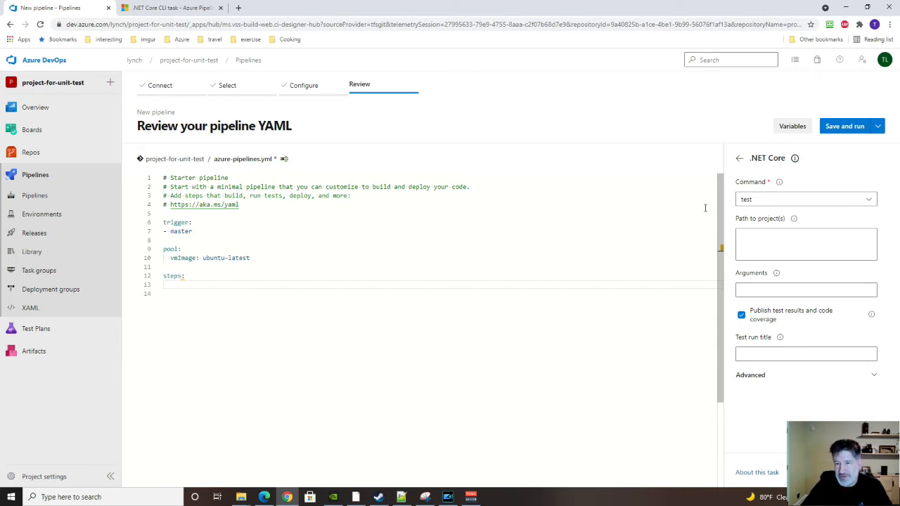
mouse_move(587, 139)
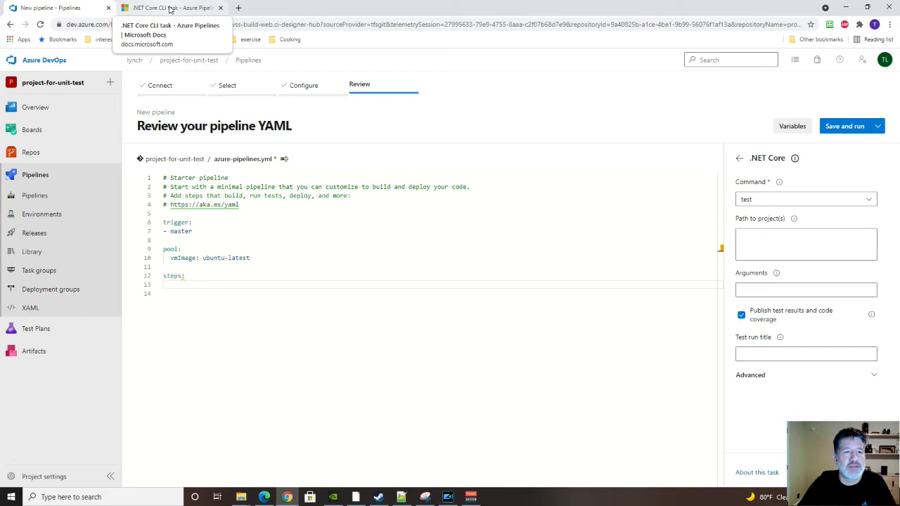
Step: Check the .NET Core CLI task documentation and choose test as the step's command again
click(169, 8)
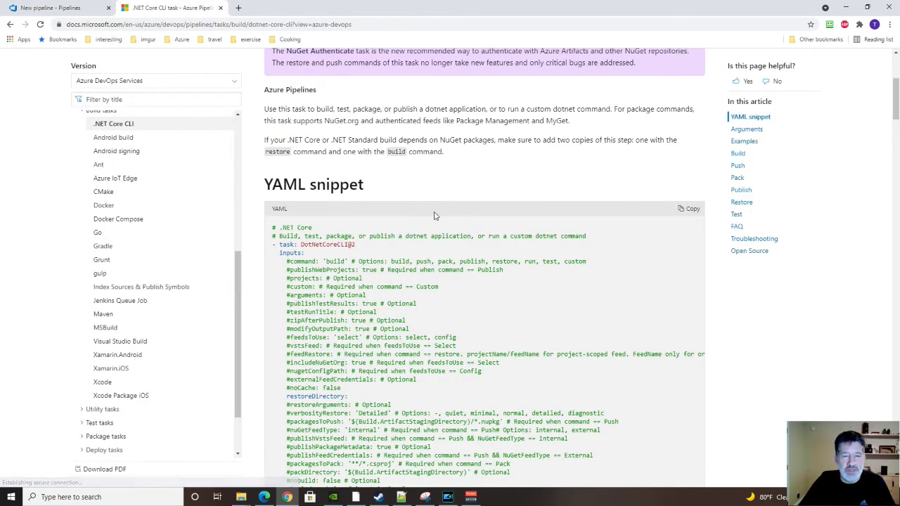
scroll(down, 3)
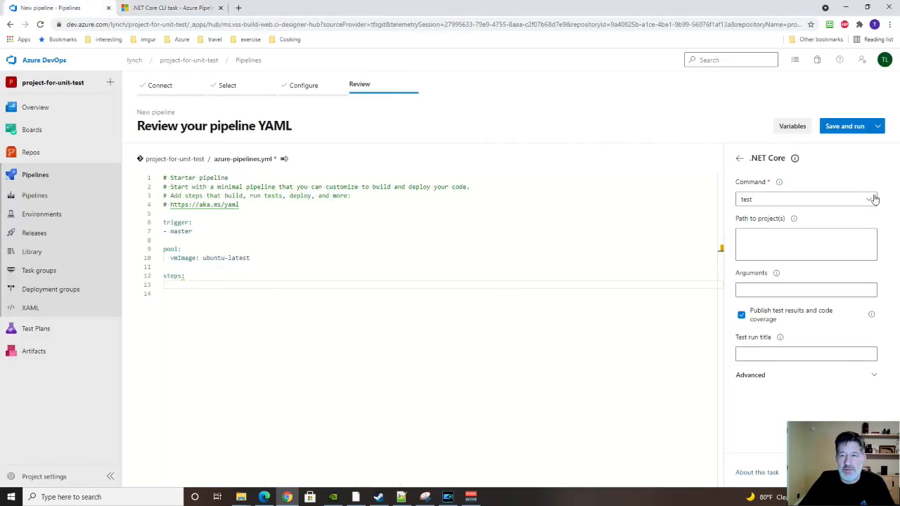
click(805, 200)
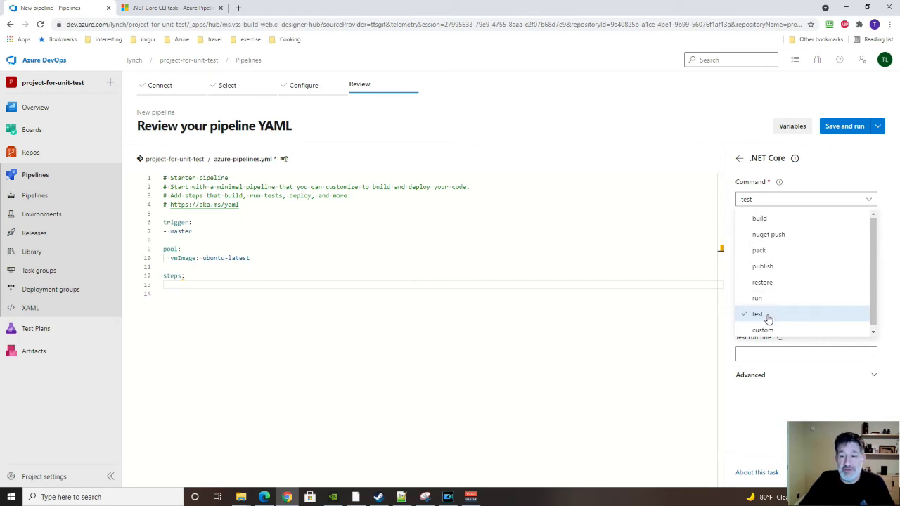
click(756, 314)
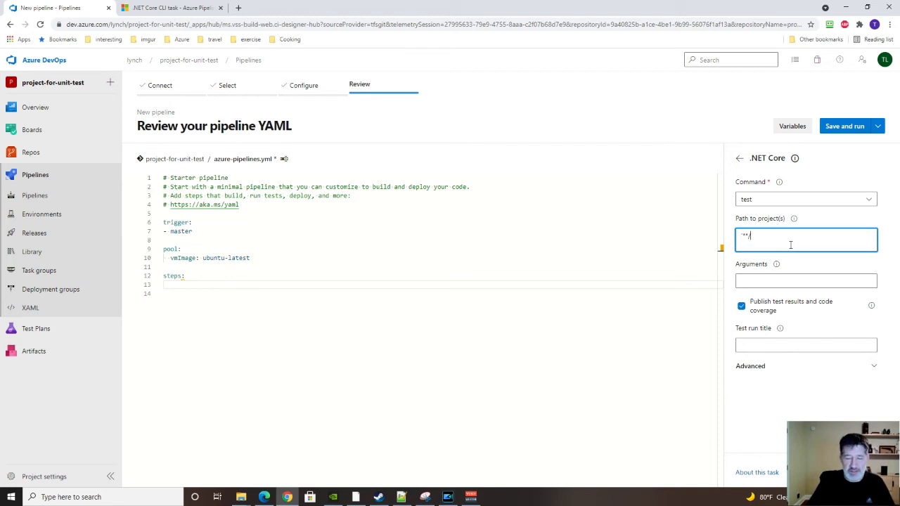
Step: Enter **/ConsoleApp1Tests/*.csproj as the Path to project(s) for the test step
text(ConsoleAp)
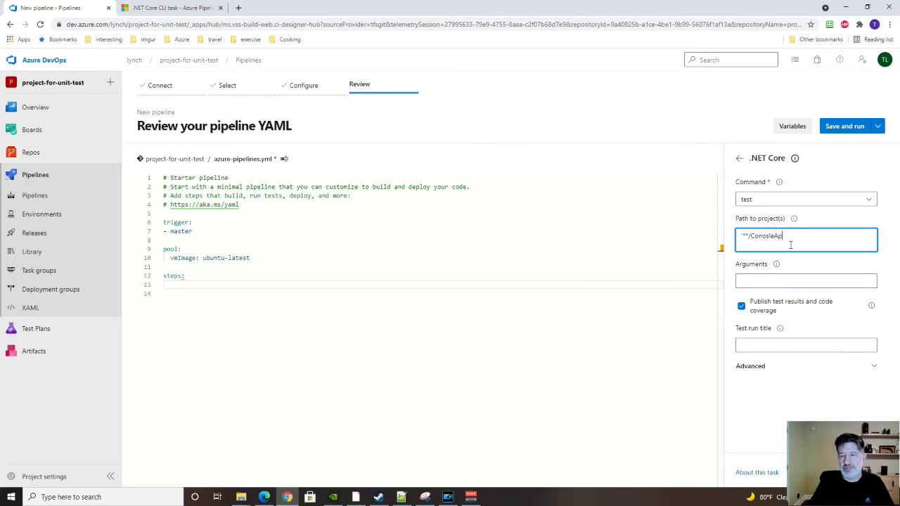
key(Backspace)
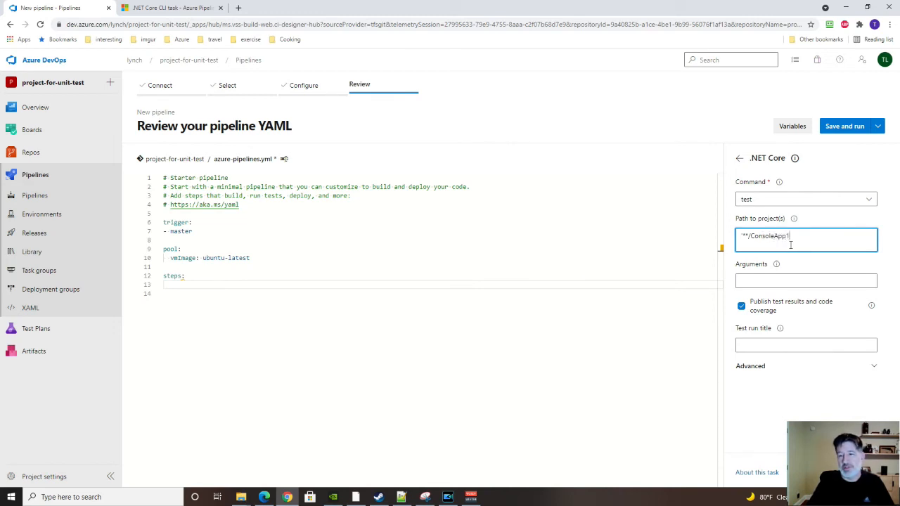
text(Tests)
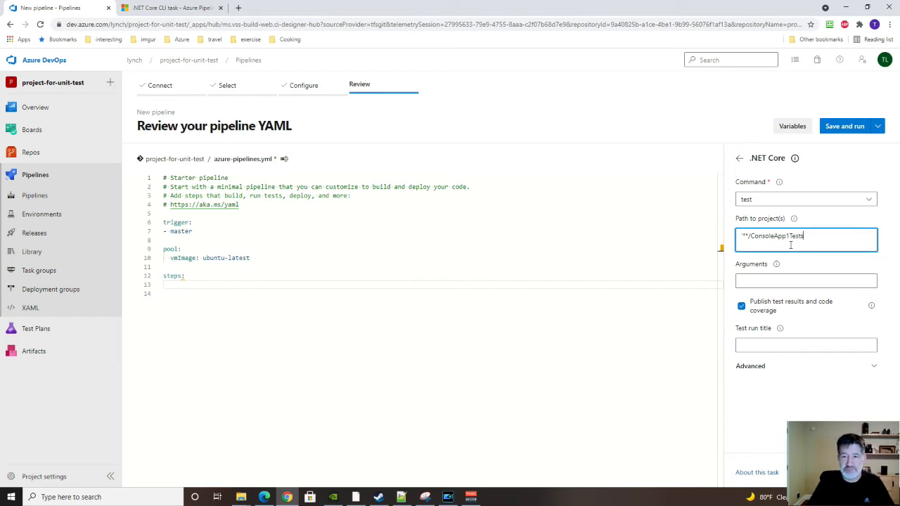
text(/)
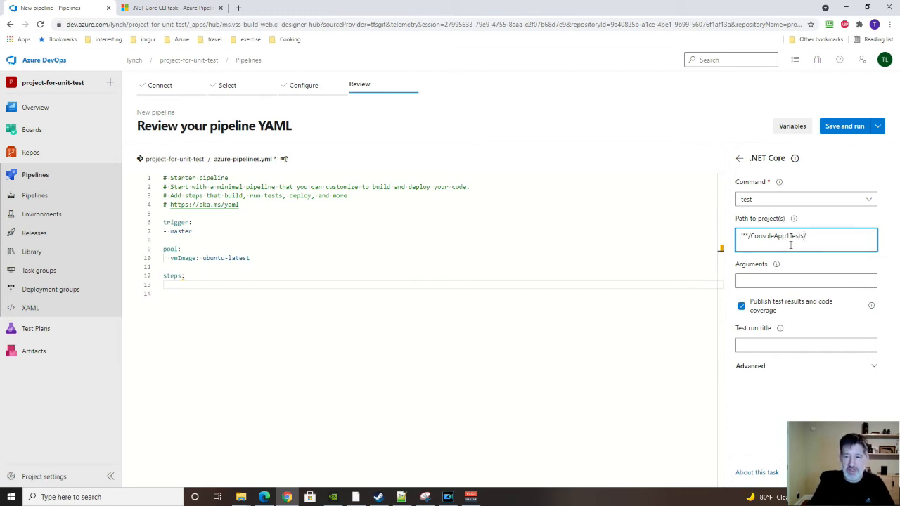
text(*/)
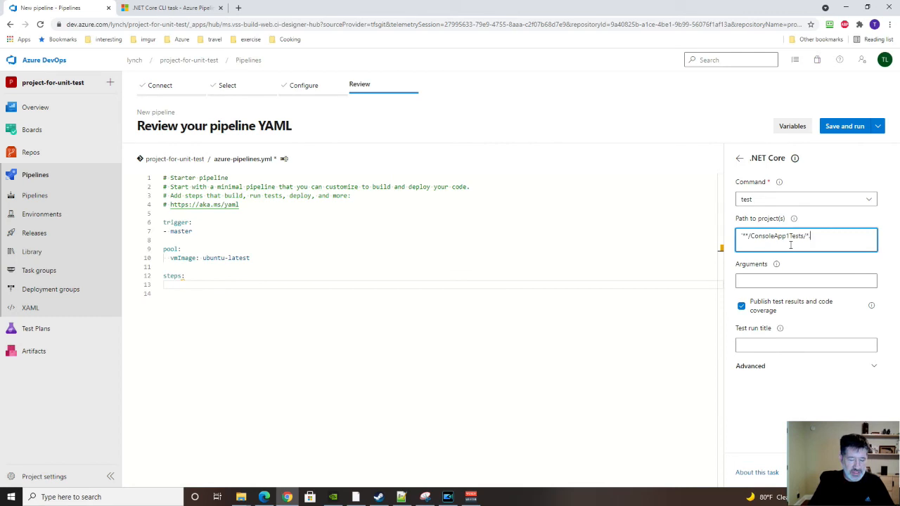
text(cs)
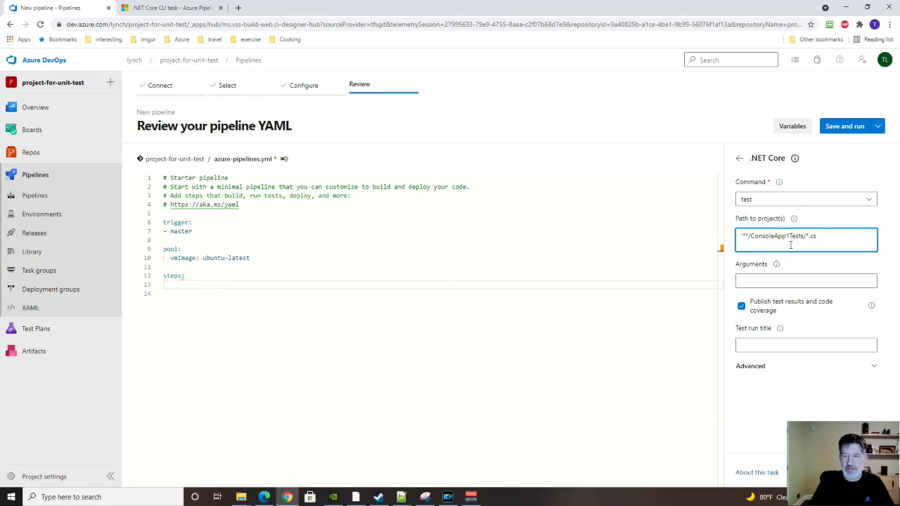
text(projects: ')
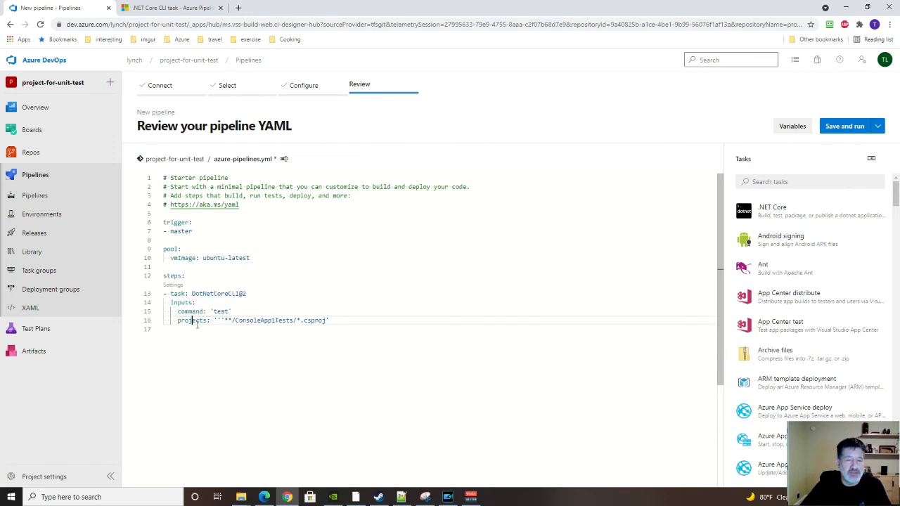
Step: Check the projects input against the docs and return to the pipeline YAML
click(172, 11)
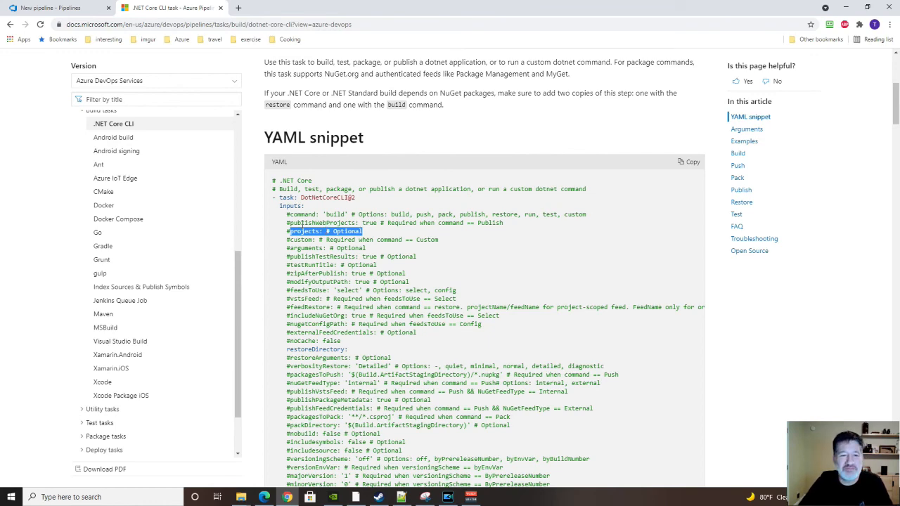
scroll(down, 3)
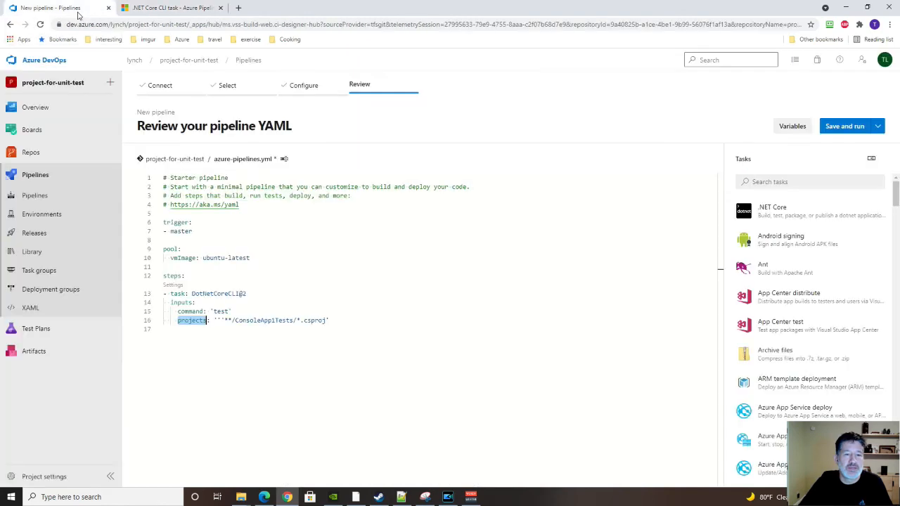
click(843, 125)
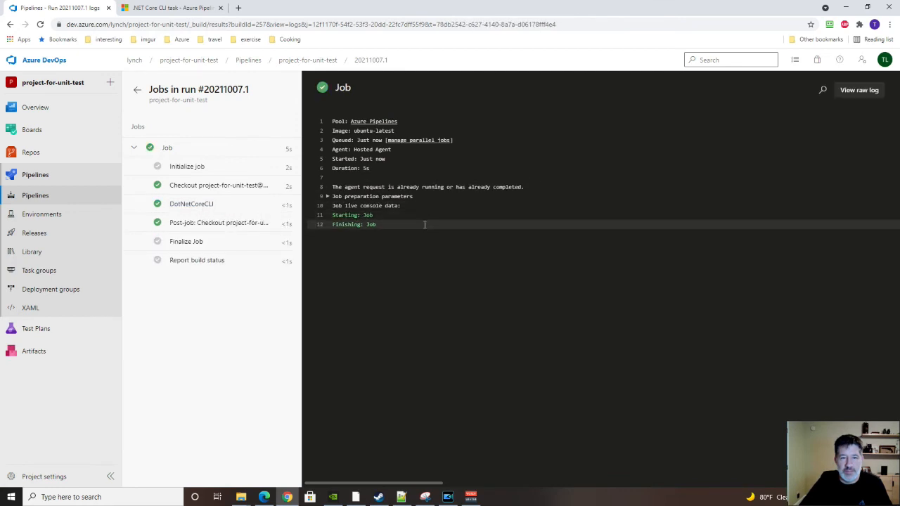
mouse_move(243, 212)
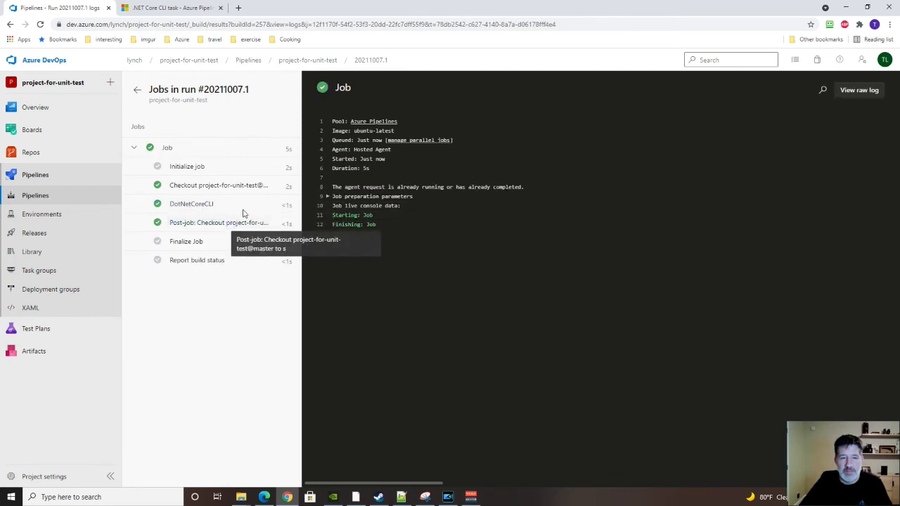
Step: Read the DotNetCoreCLI step log of run #20211007.1 and highlight its warning line
click(191, 204)
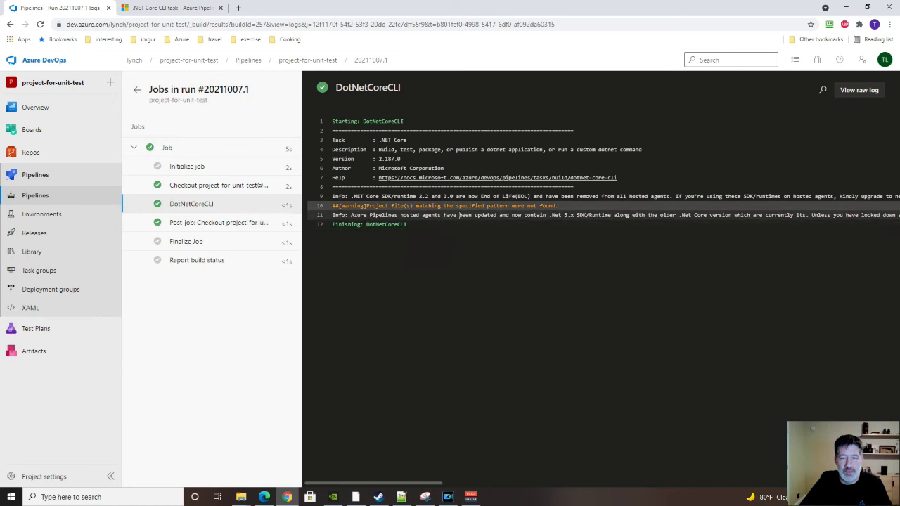
drag(455, 205, 523, 205)
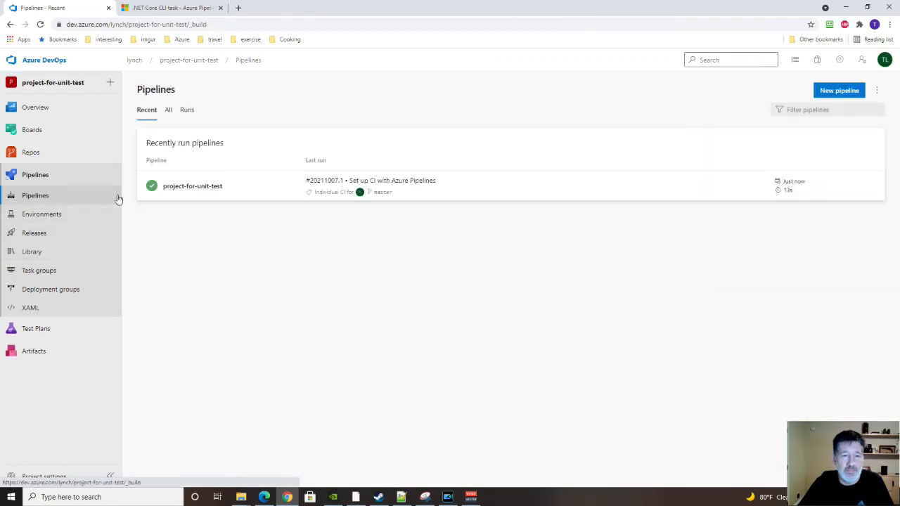
mouse_move(45, 199)
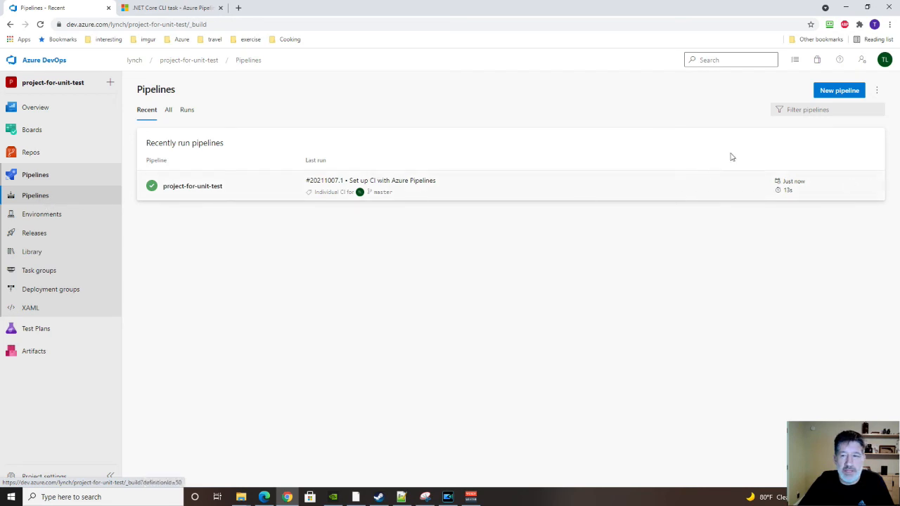
Step: Edit the project-for-unit-test pipeline to correct the projects path and save it
click(883, 90)
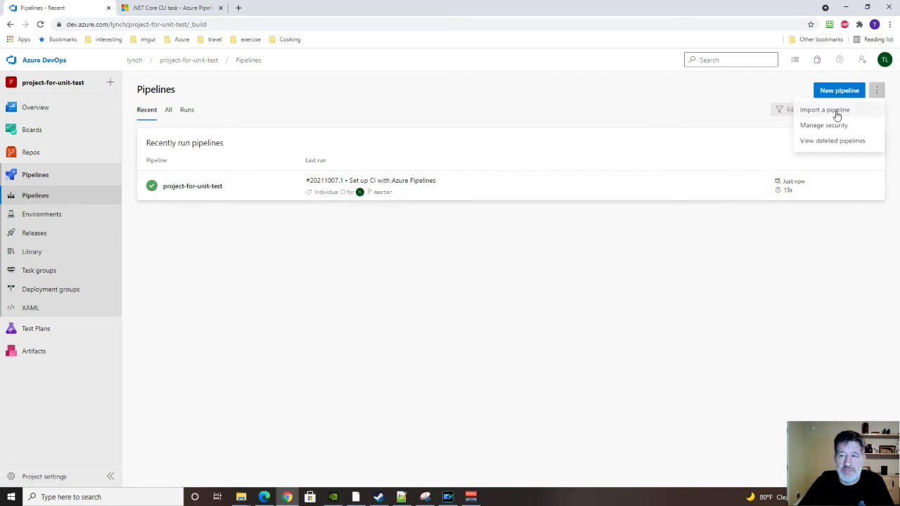
click(191, 185)
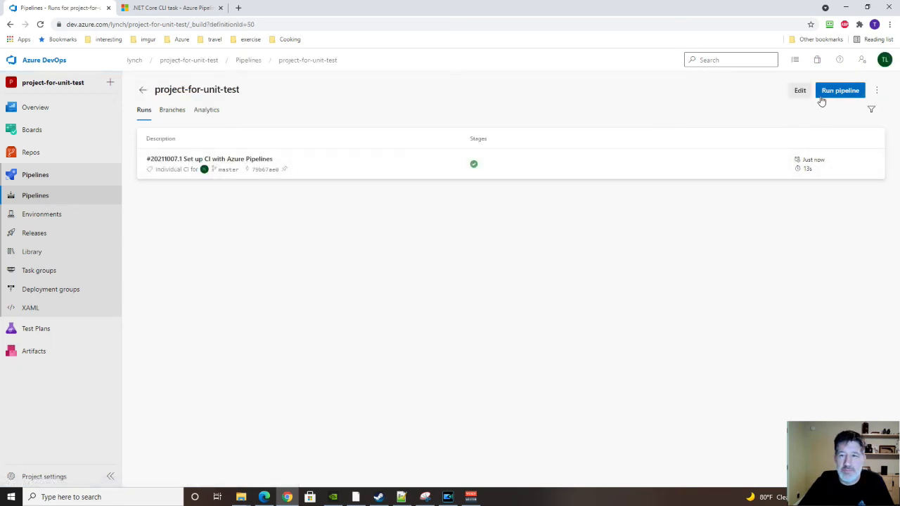
click(798, 90)
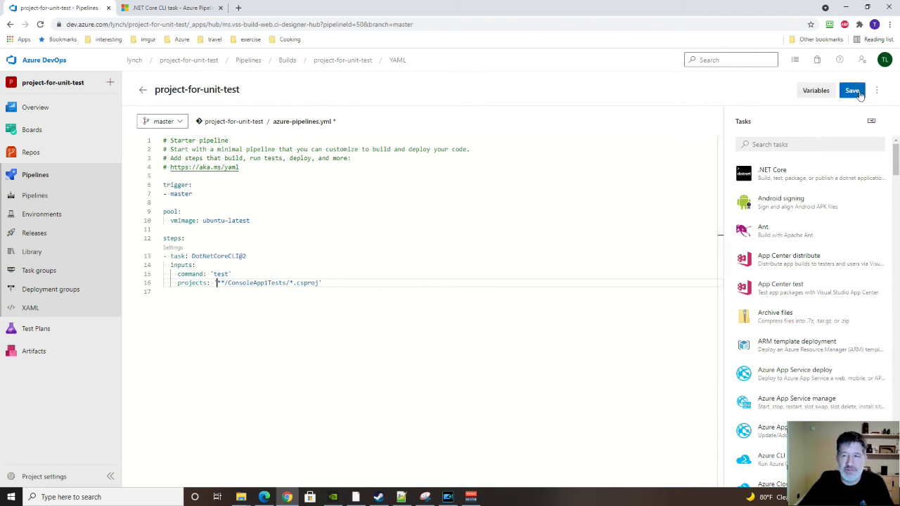
click(852, 90)
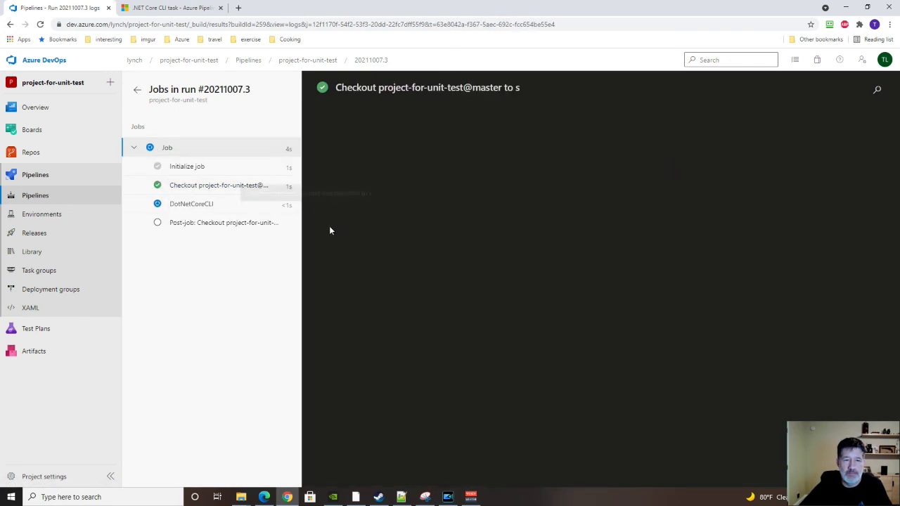
Step: Read run #20211007.3's DotNetCoreCLI and post-job checkout logs showing the test passed
click(191, 203)
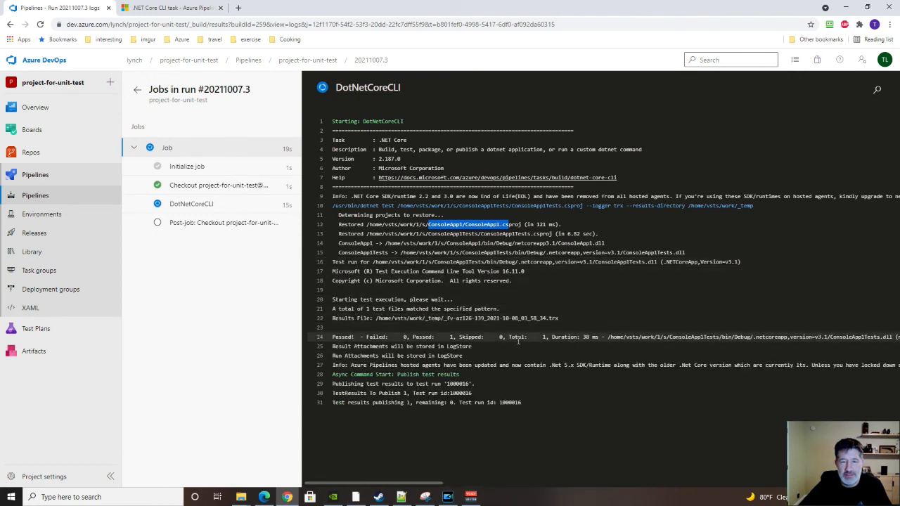
click(224, 222)
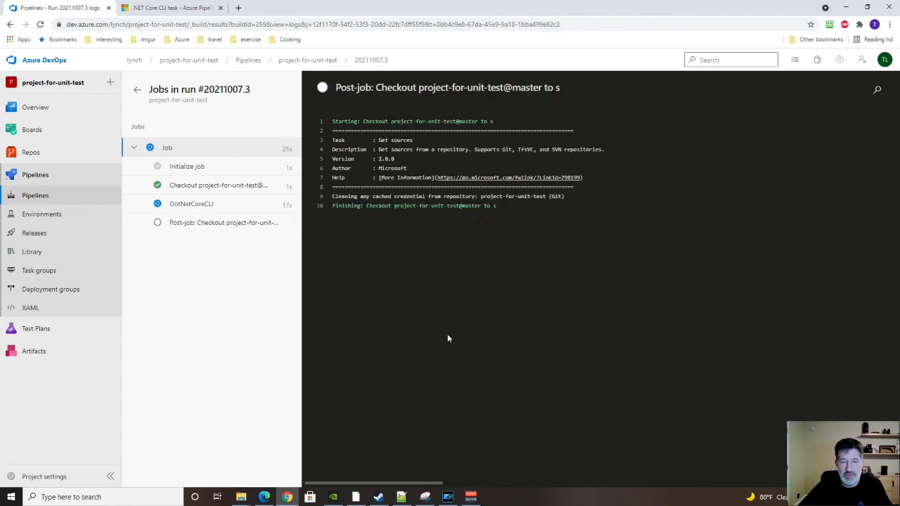
Step: View Test Plans > Runs and the latest completed VSTest run's charts showing 1 passed
click(166, 147)
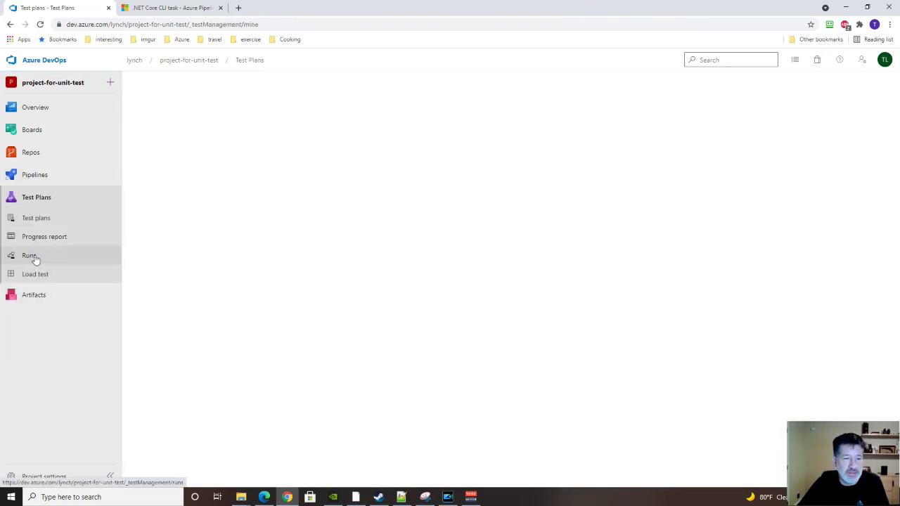
click(30, 256)
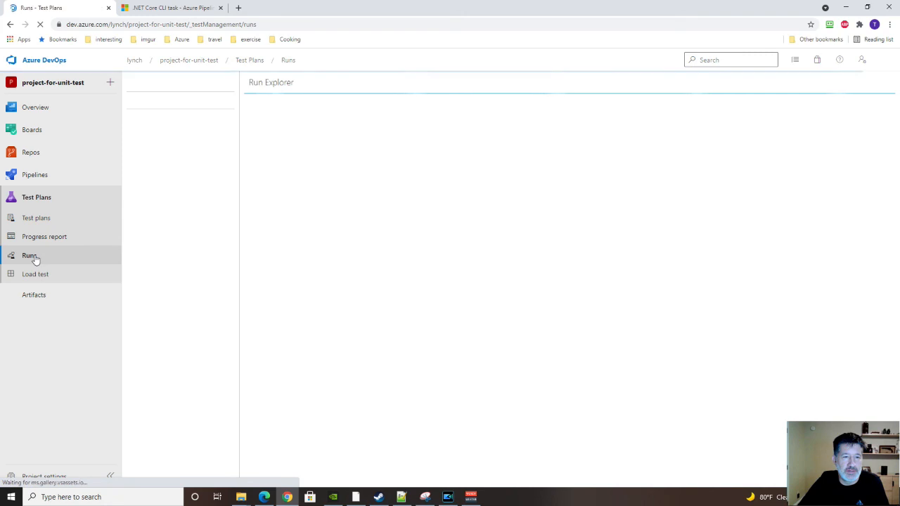
click(29, 255)
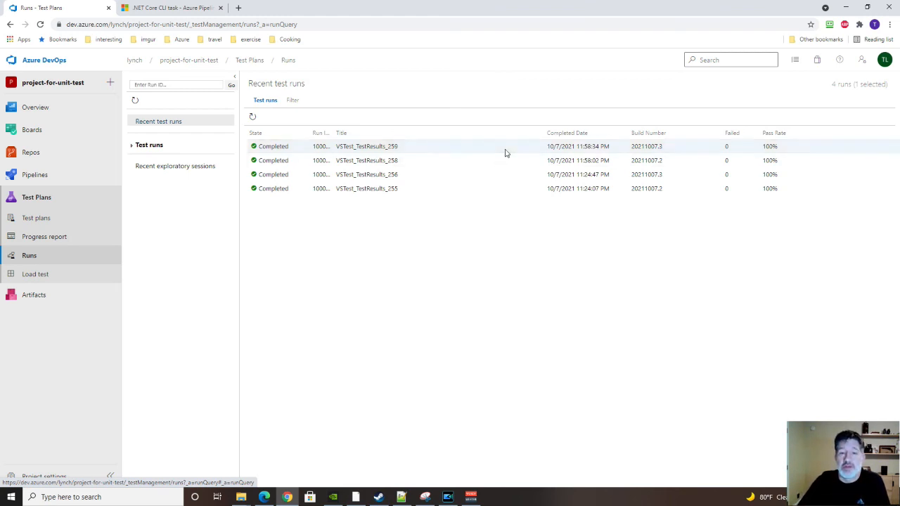
click(363, 144)
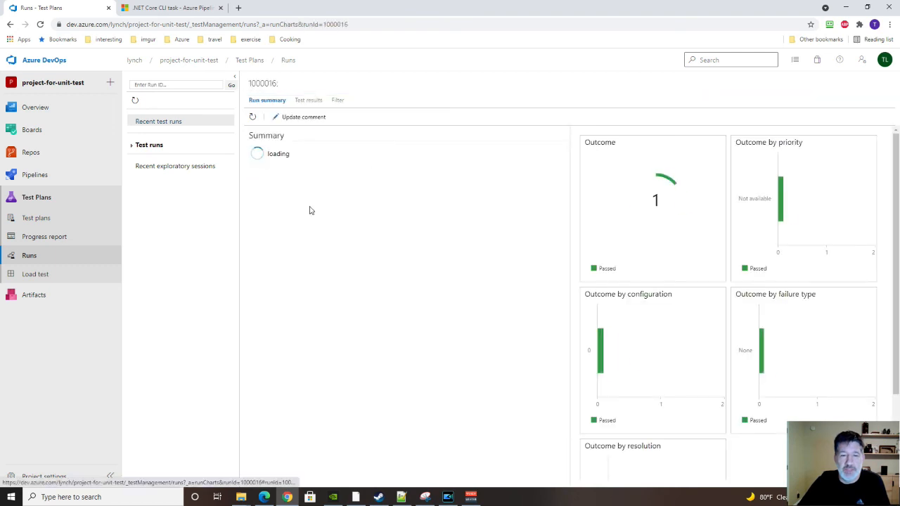